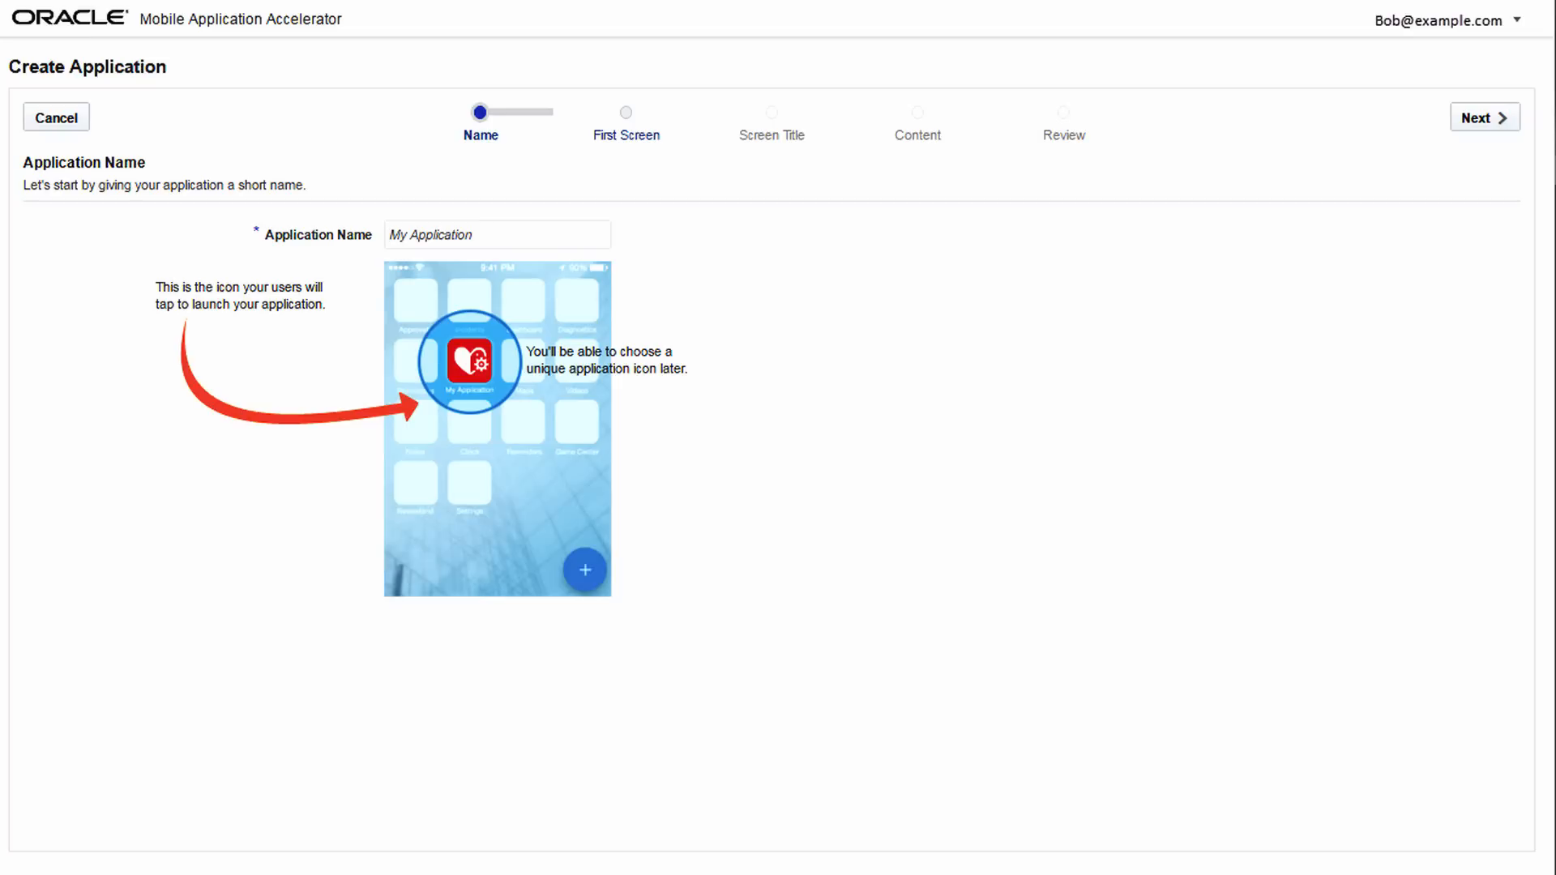
Name the app FixItFast and keep the Simple Screen template with the My List title.
text(FixItFas)
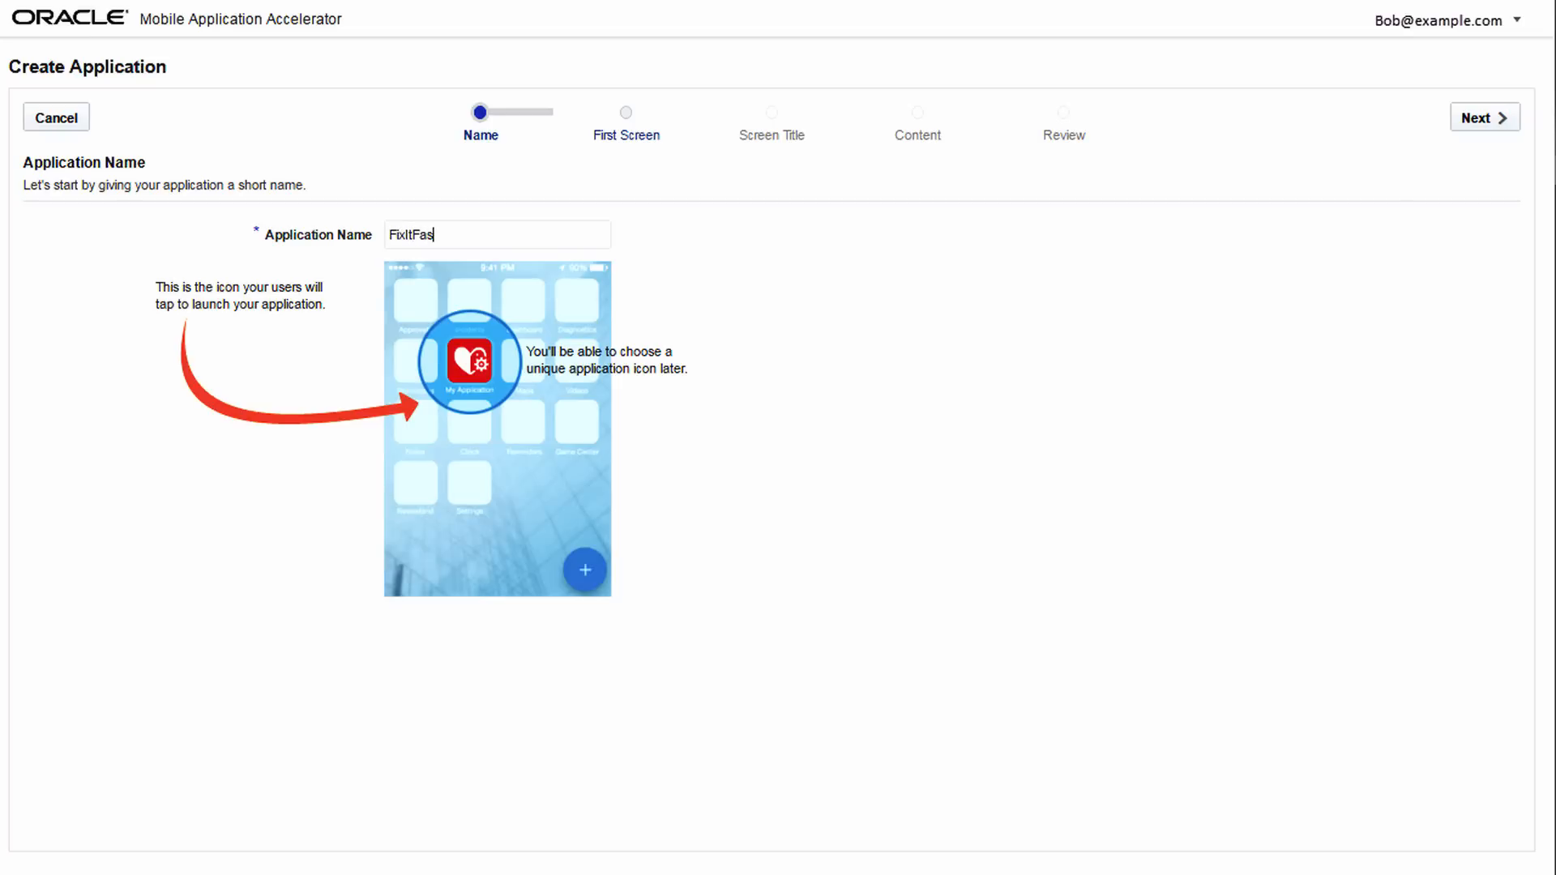
click(1484, 117)
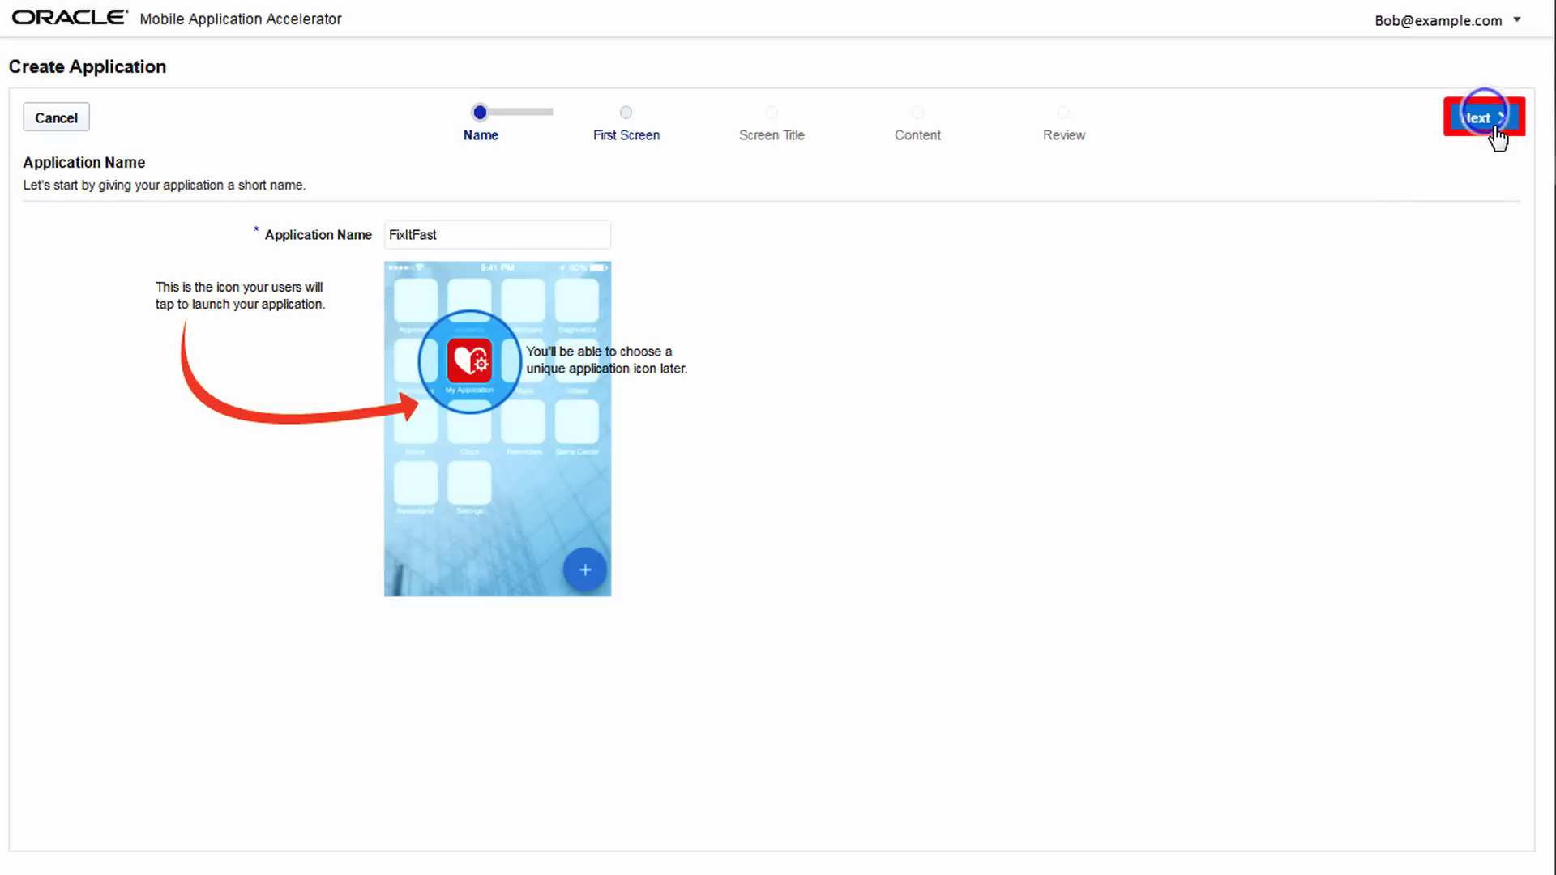
click(1481, 116)
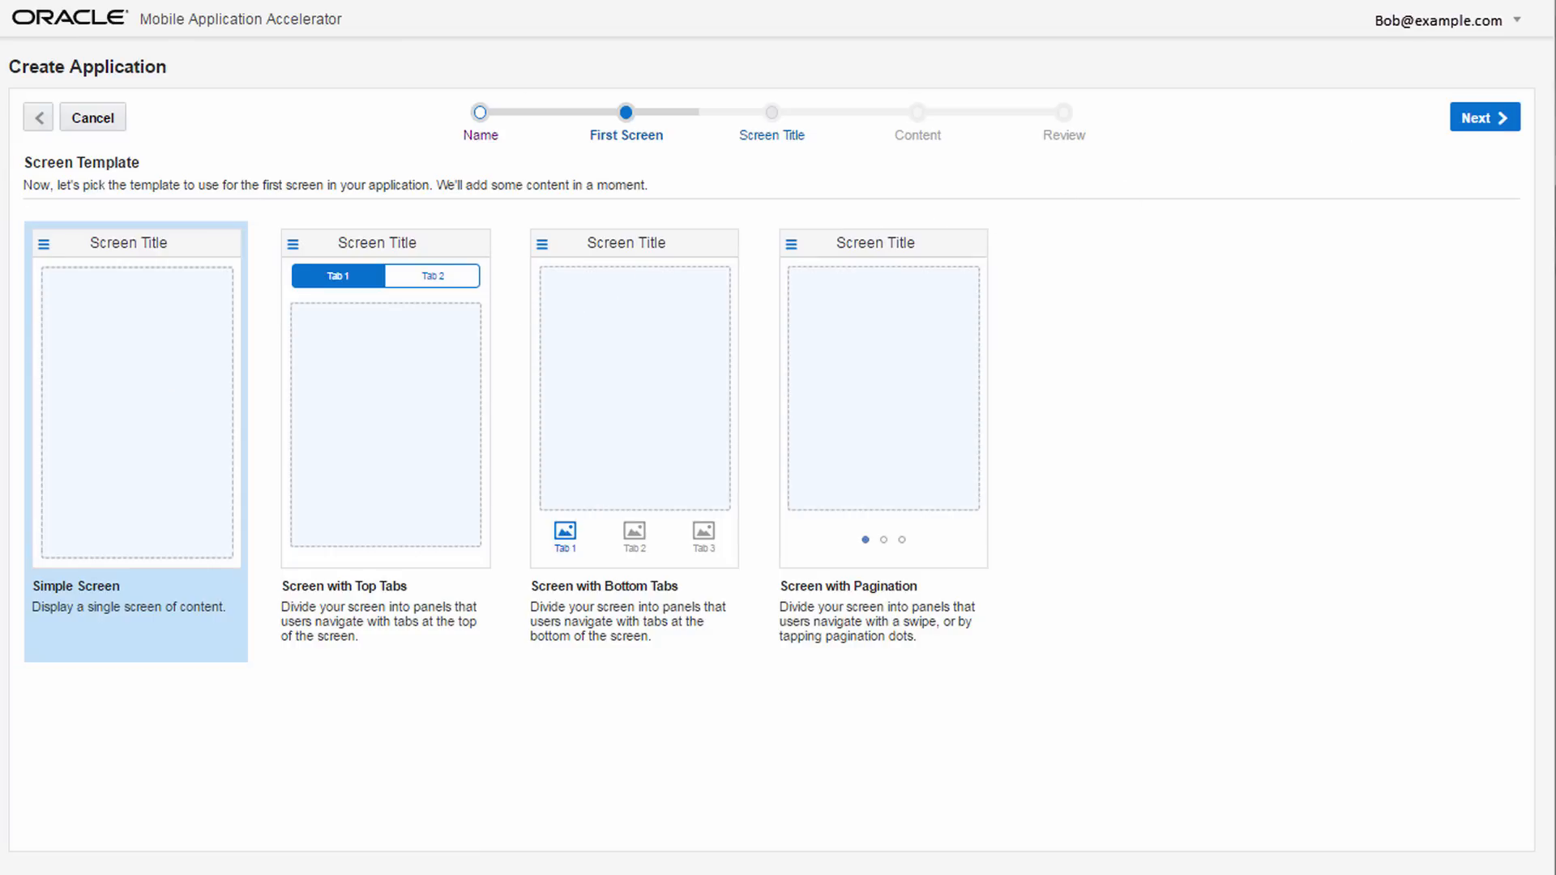
click(1480, 116)
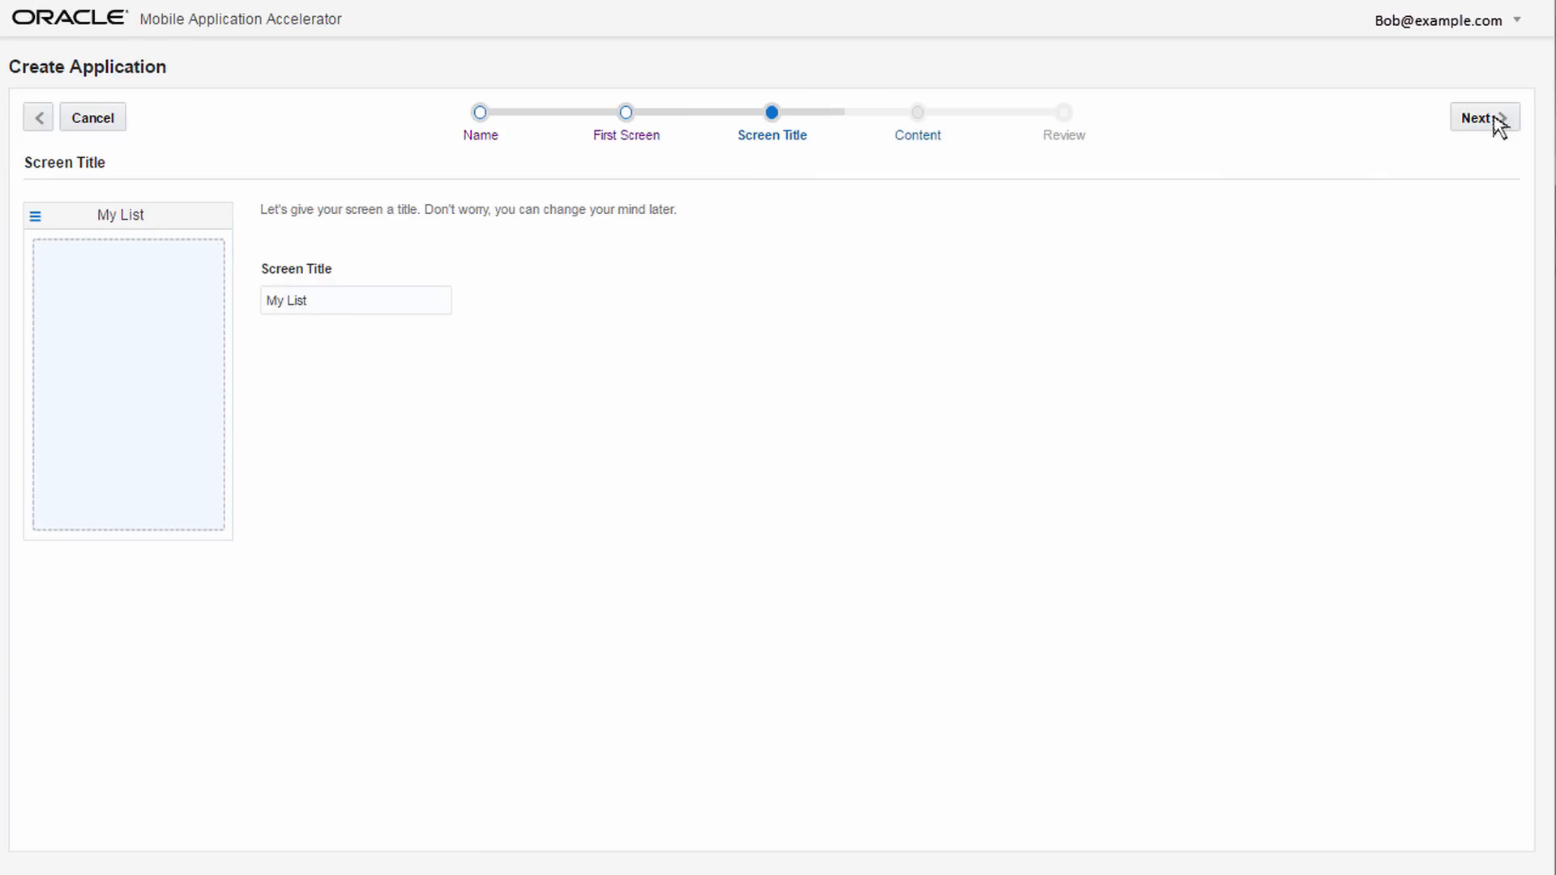
click(1481, 117)
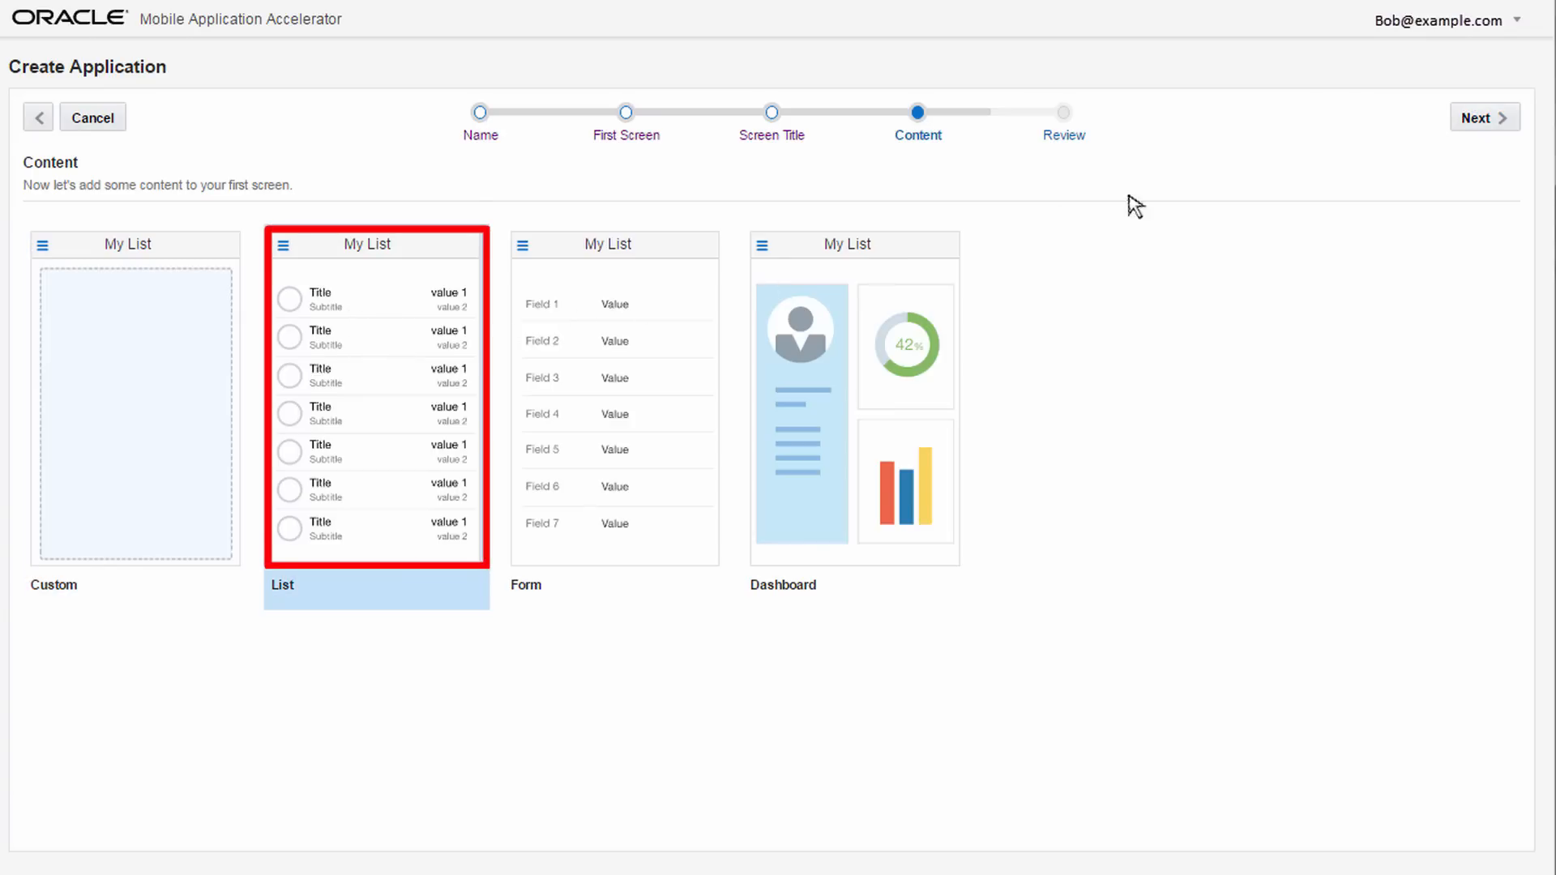
Choose List content for the first screen and create the app in the designer.
click(1481, 117)
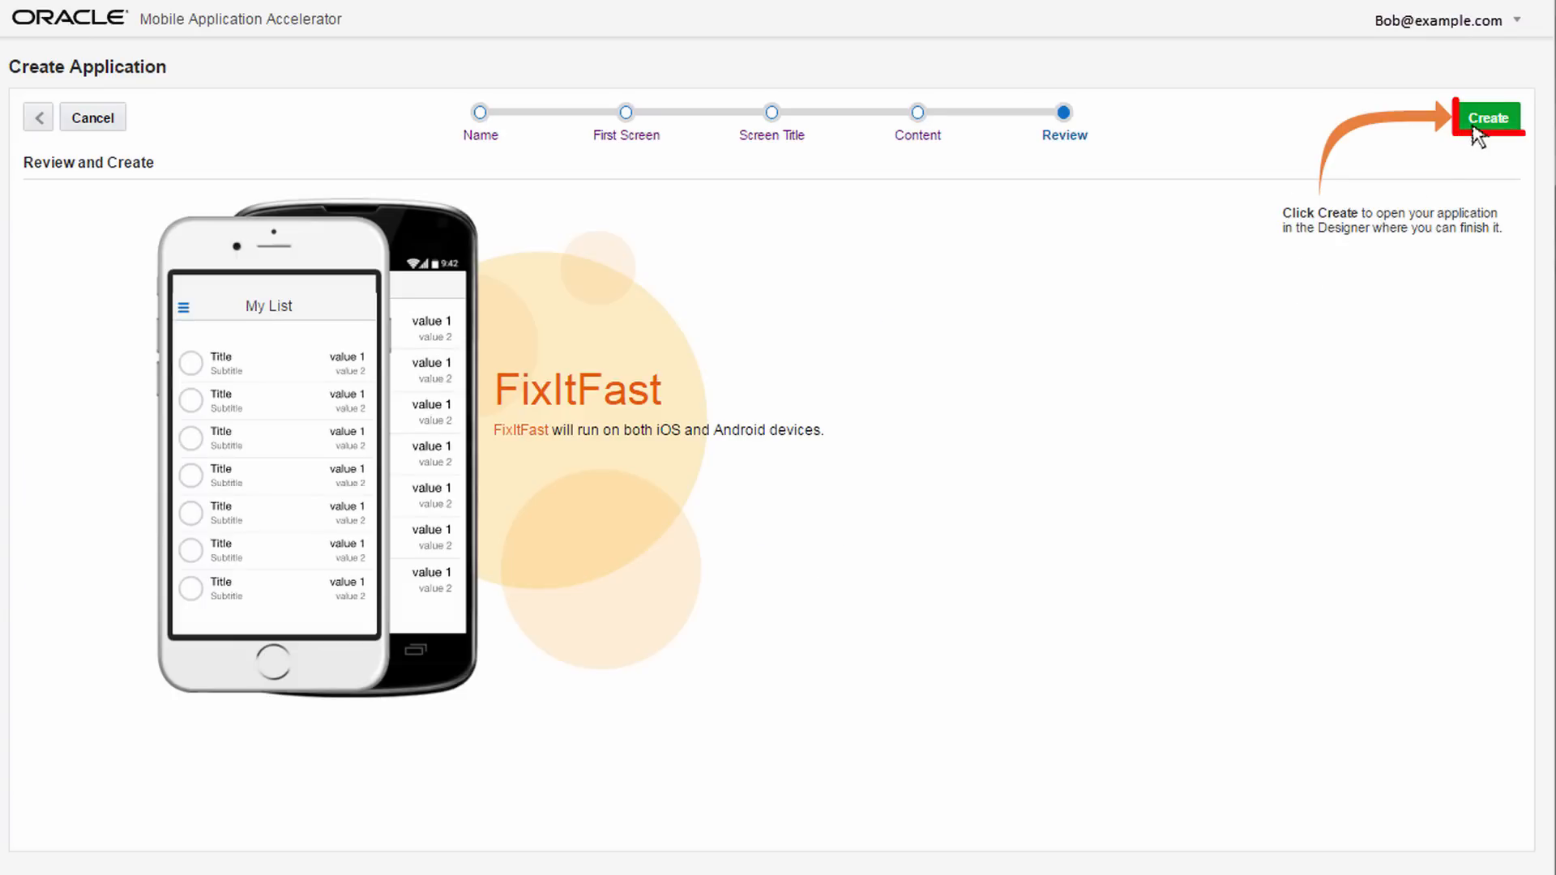
click(1489, 115)
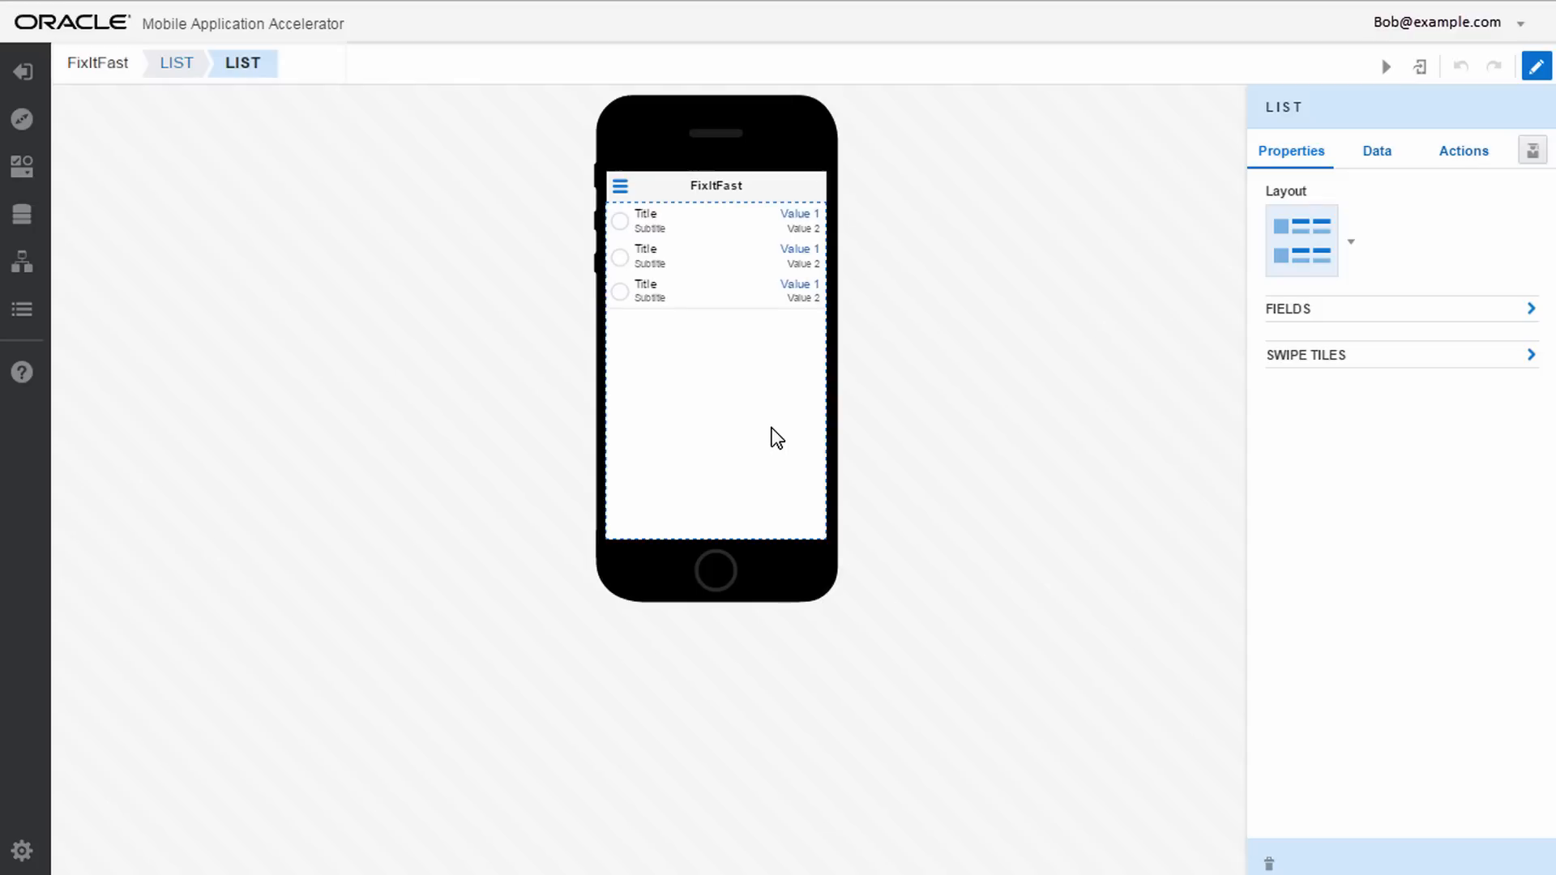
mouse_move(1144, 305)
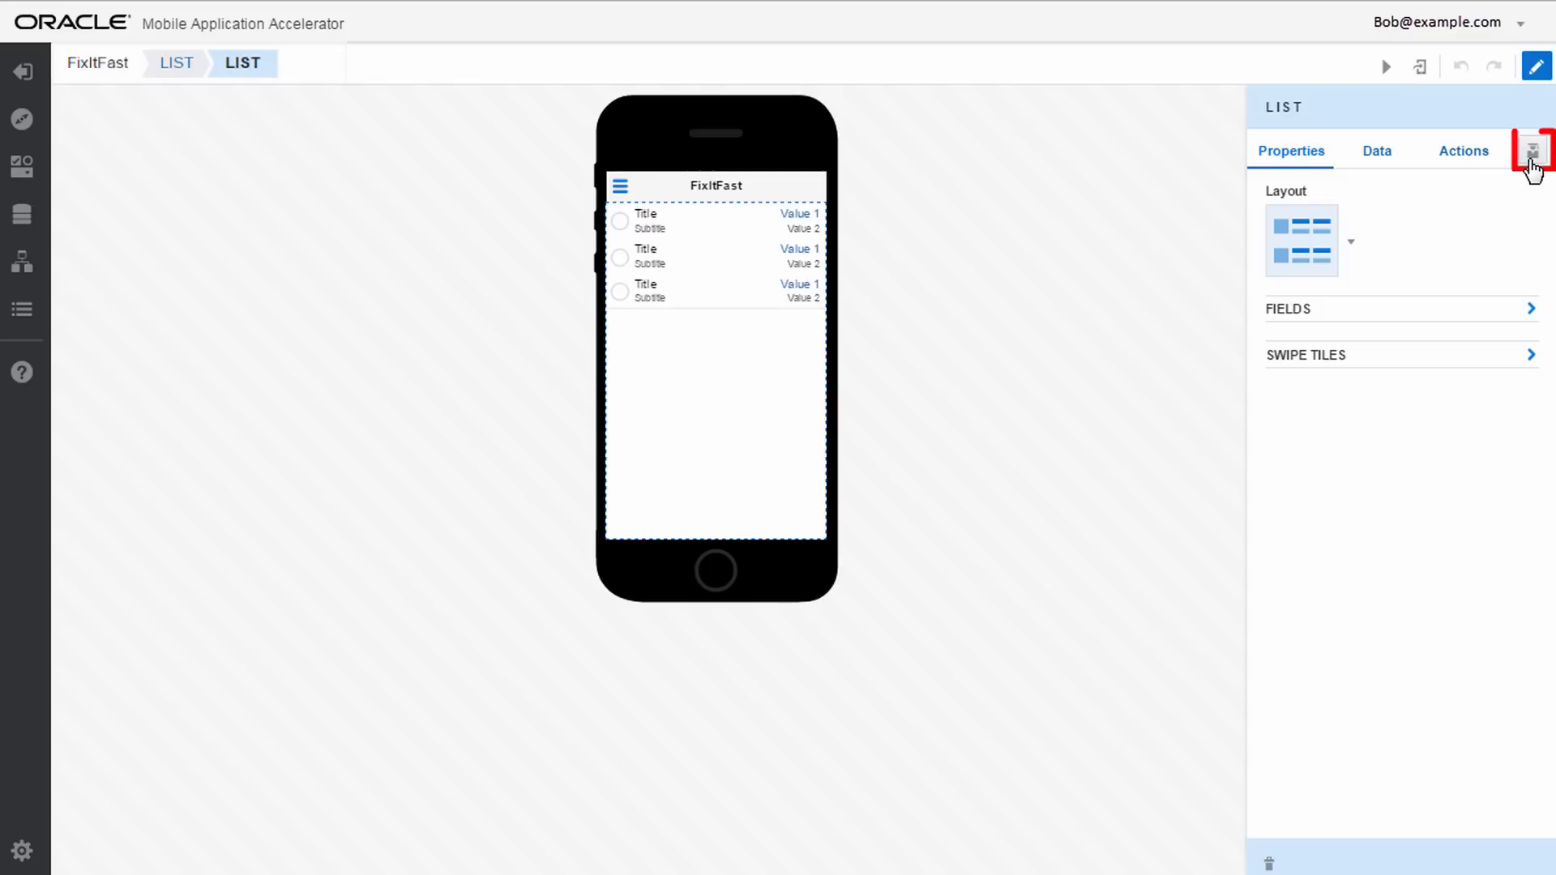
Bind the list to Incident data via QuickStarts Add Data, mapping priority, problem, customer firstName, status and lastUpdatedOn.
click(1533, 150)
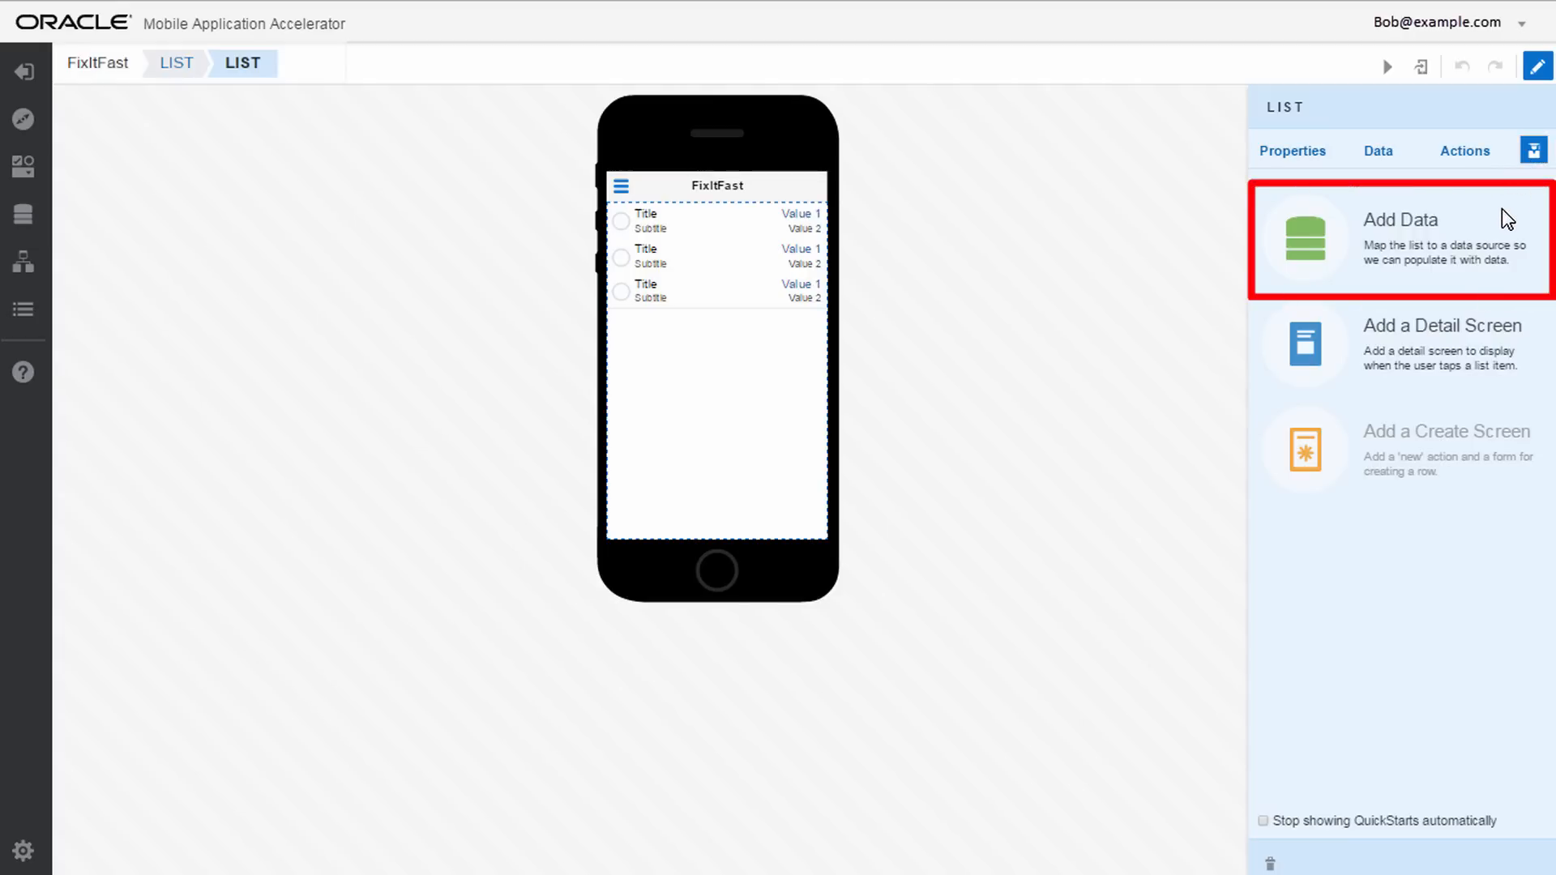
click(1401, 243)
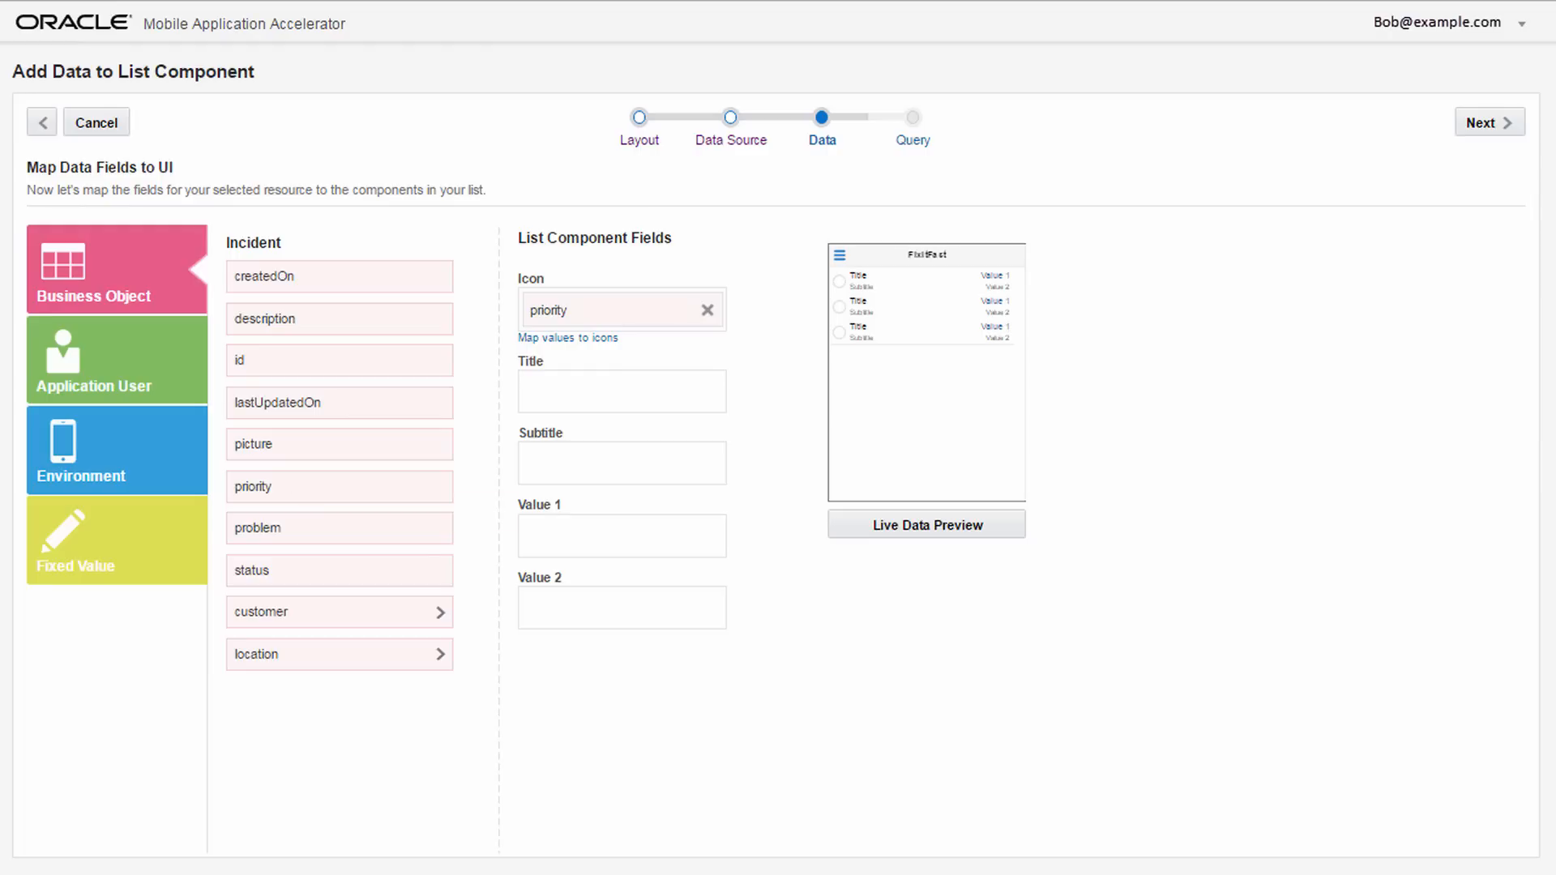
click(340, 613)
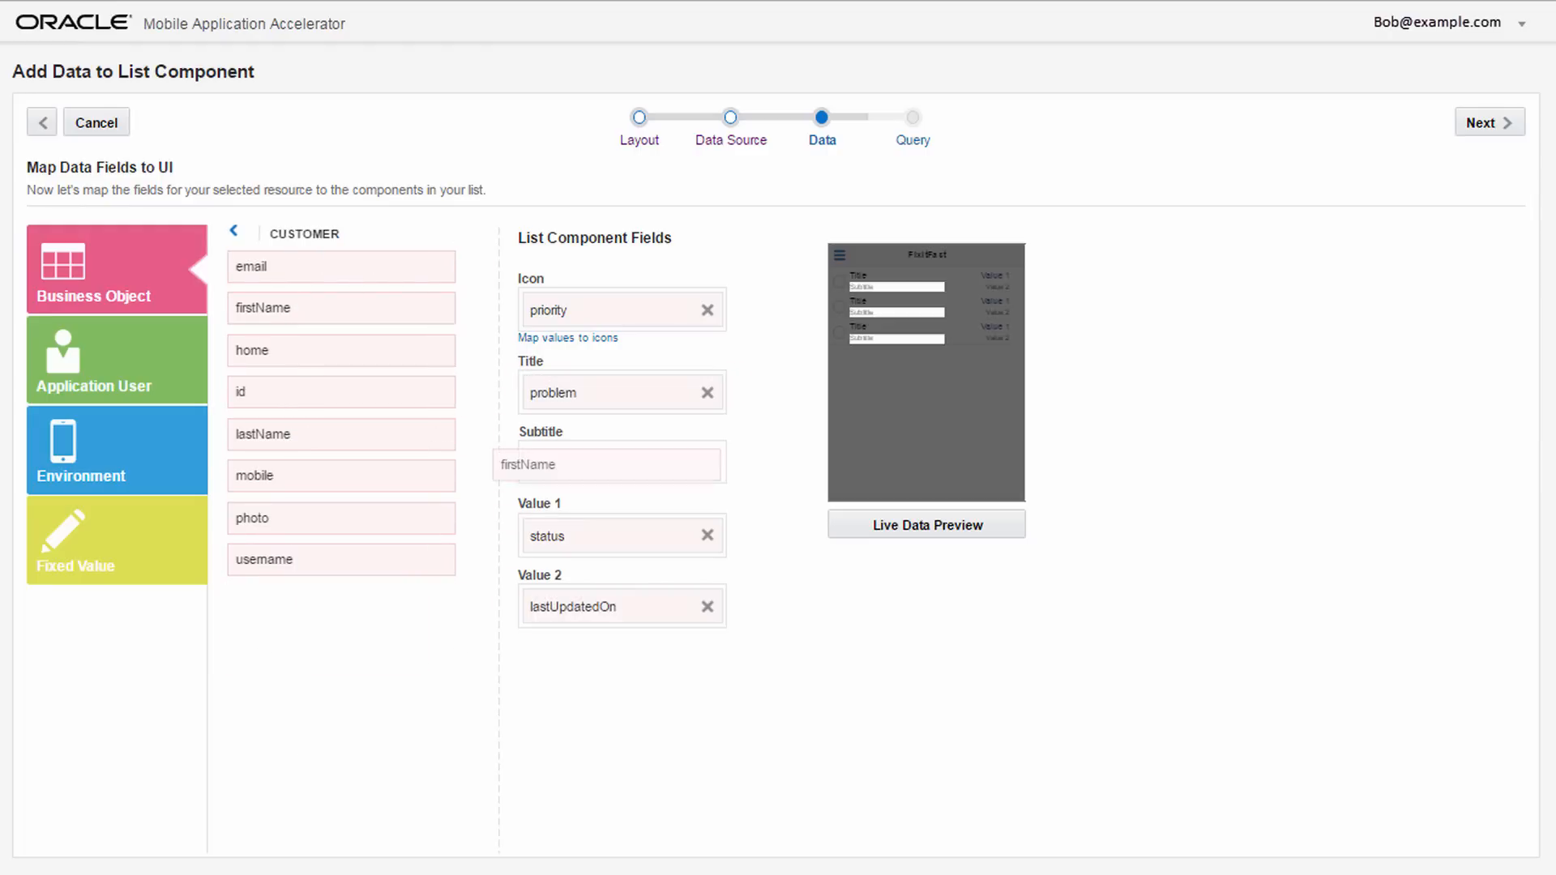
click(1488, 123)
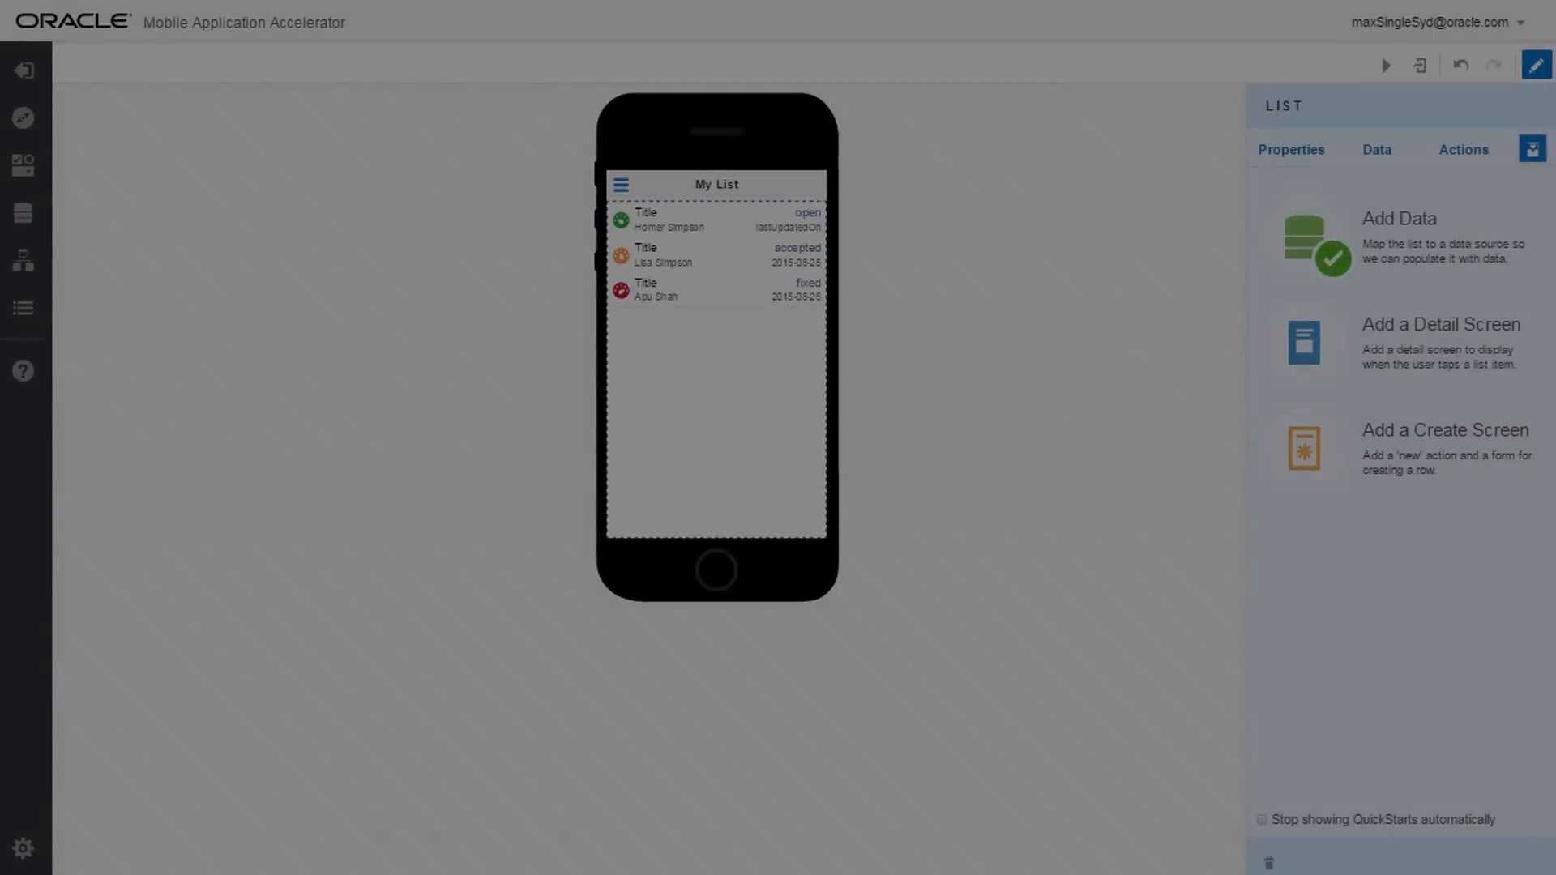
mouse_move(1396, 375)
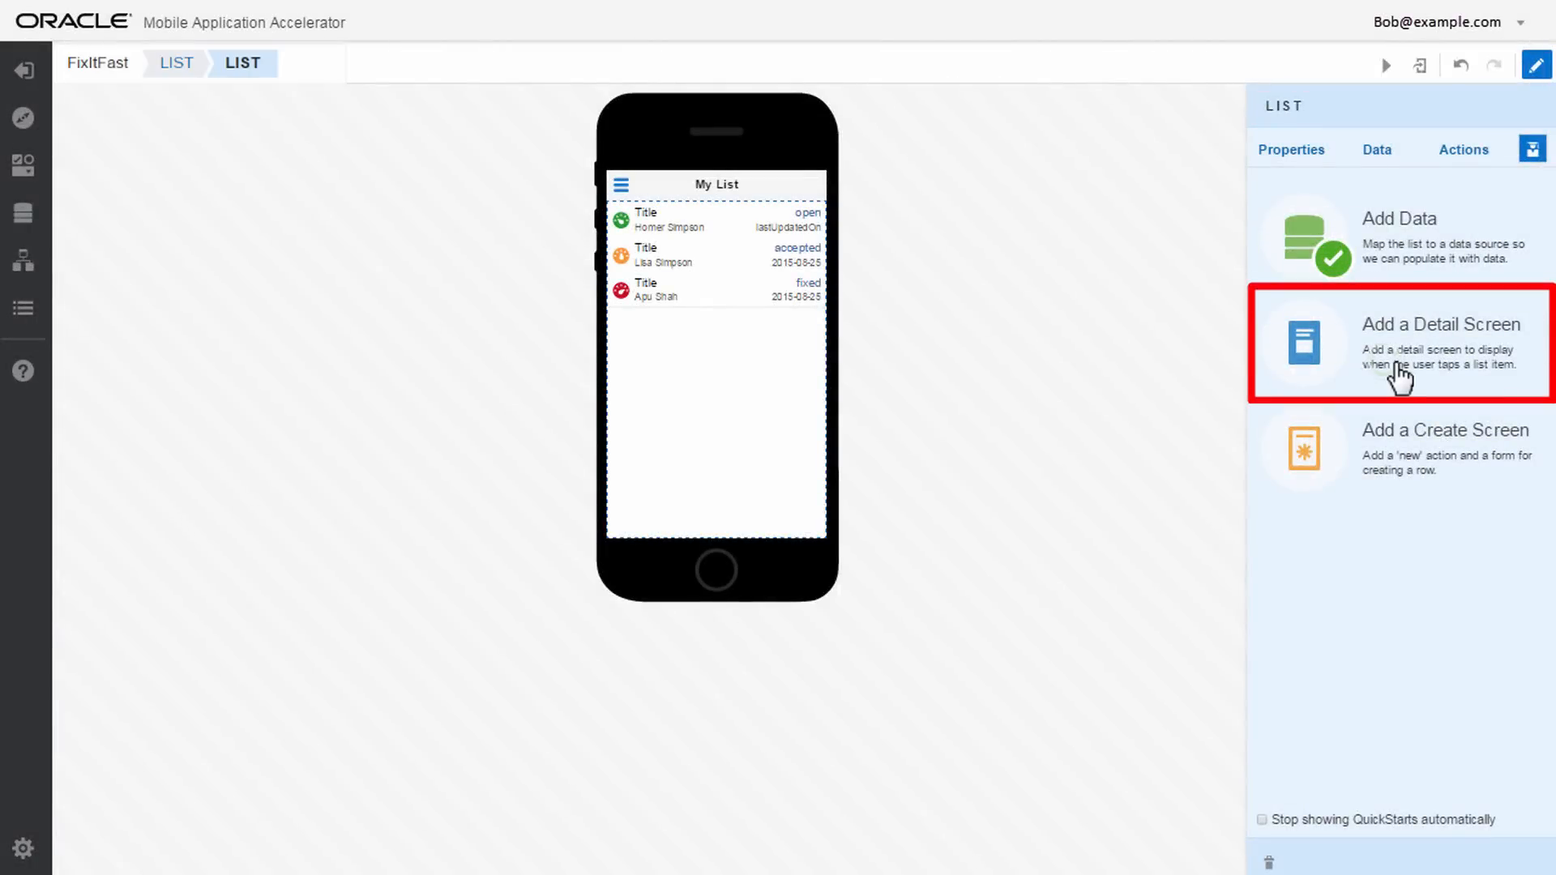
Add a form-layout Details screen that opens from the list items.
click(1431, 343)
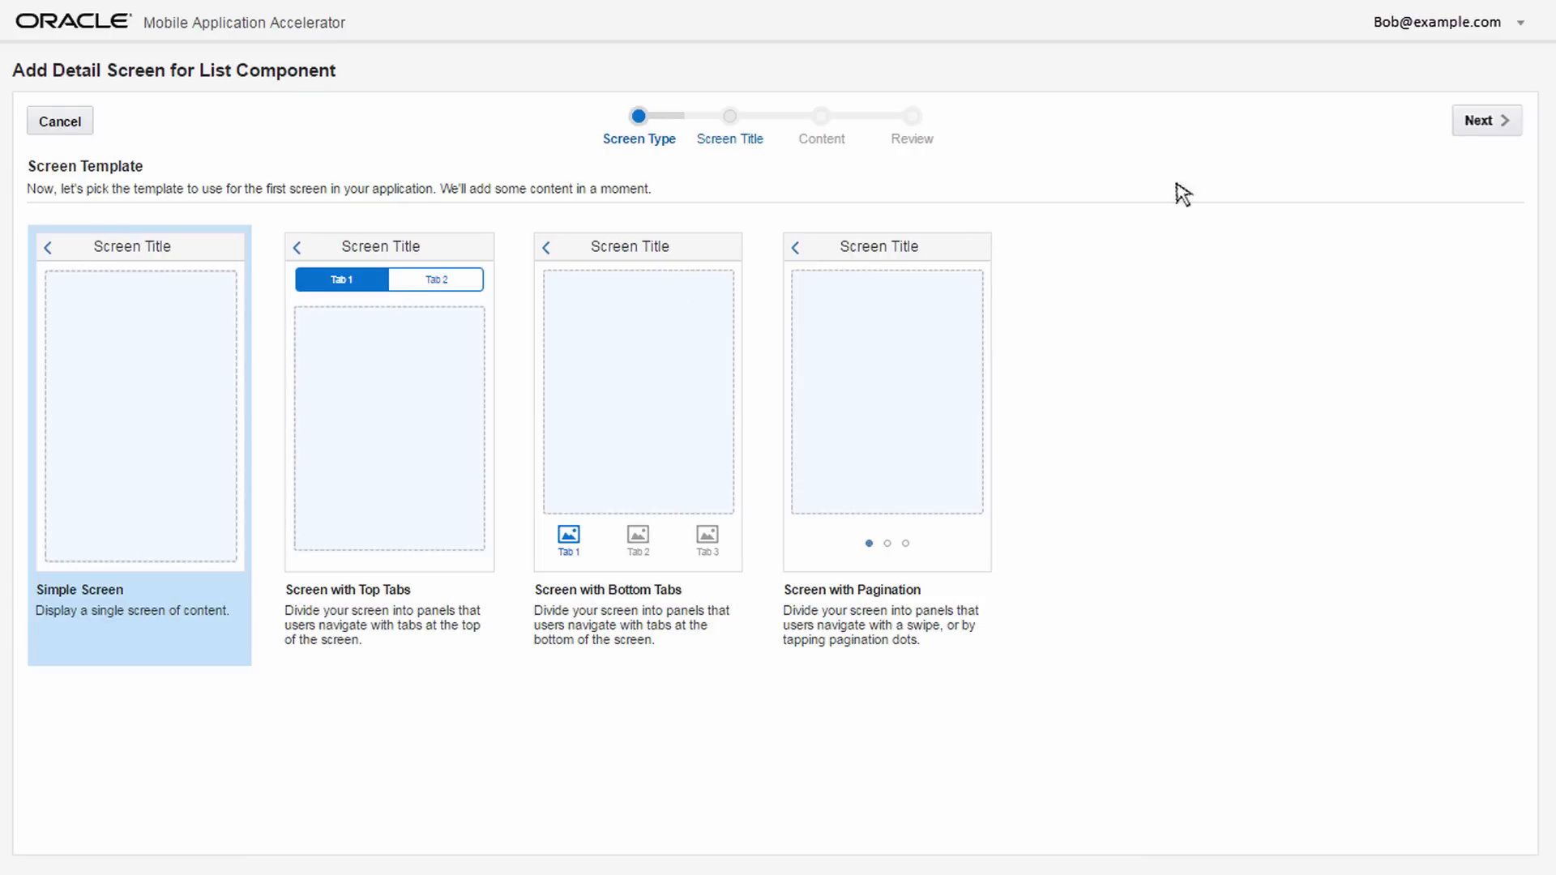
click(1486, 120)
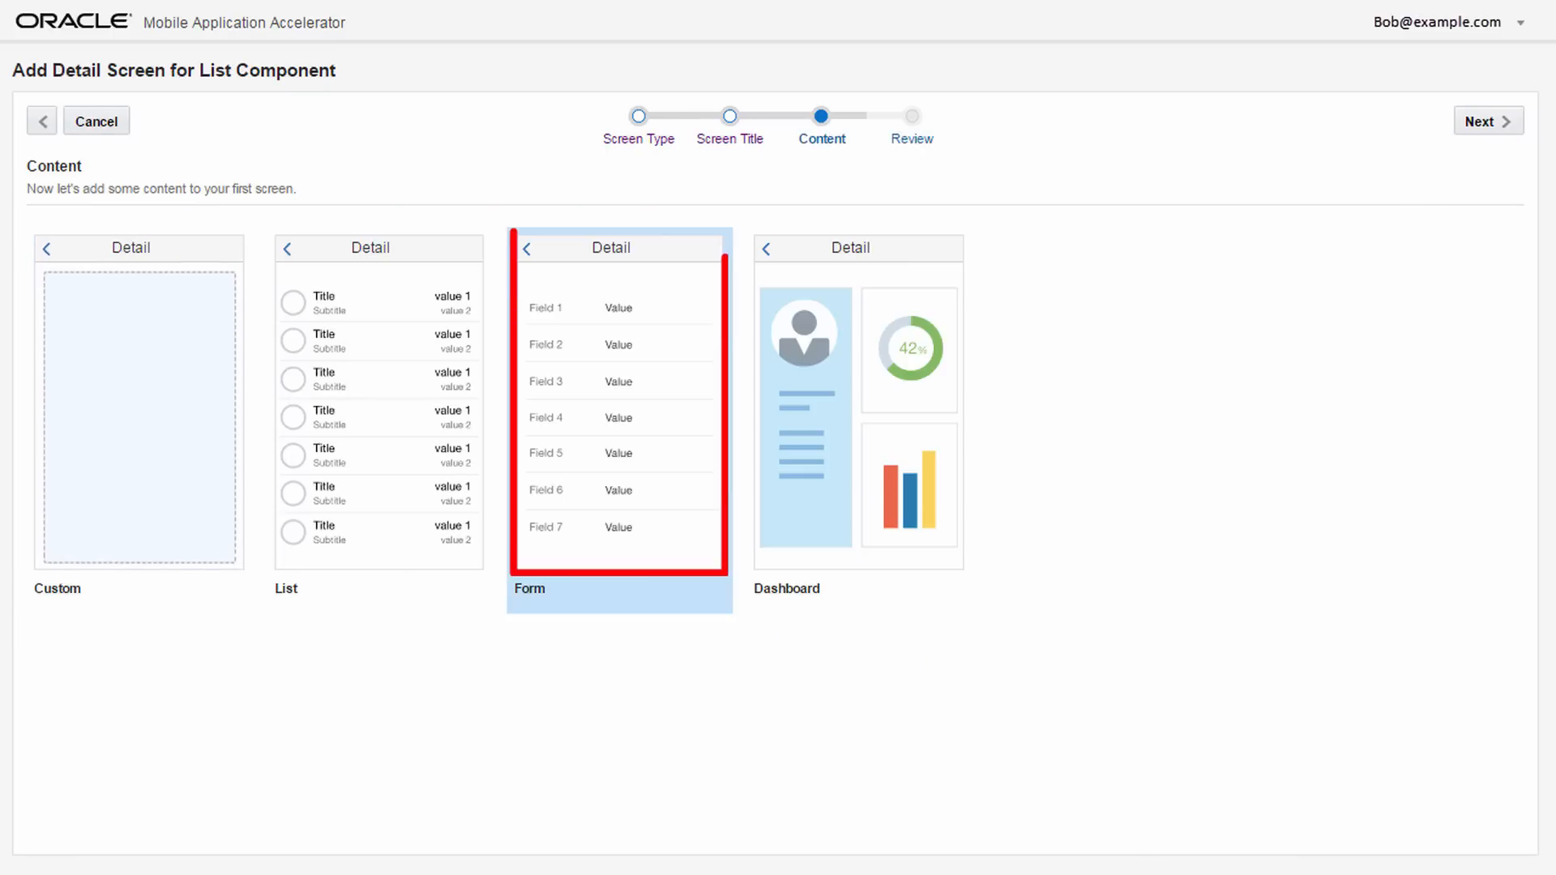
click(1488, 120)
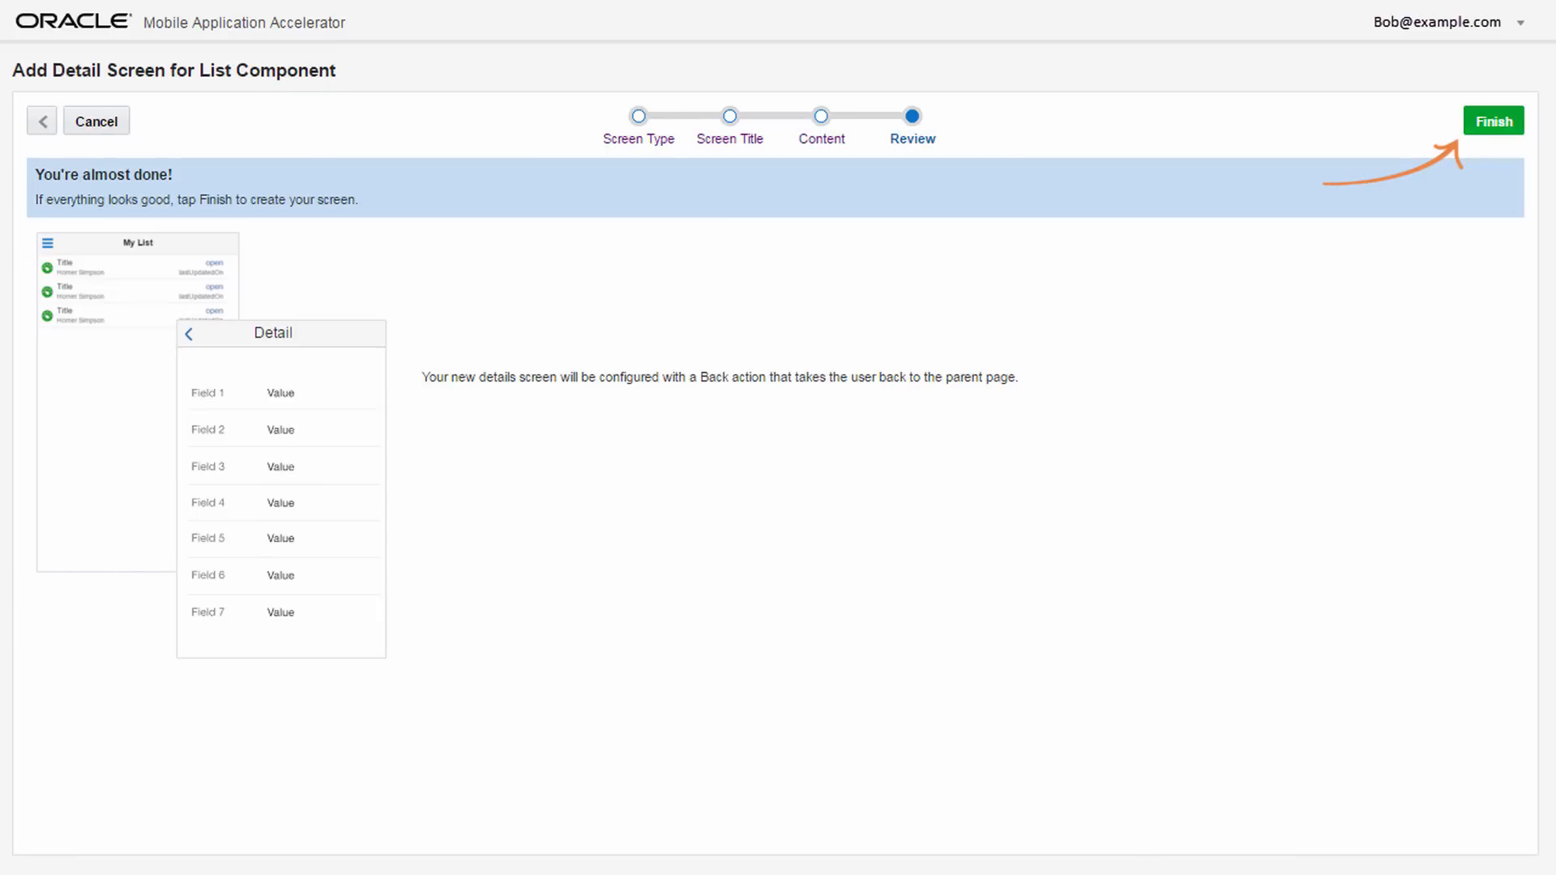
click(1494, 120)
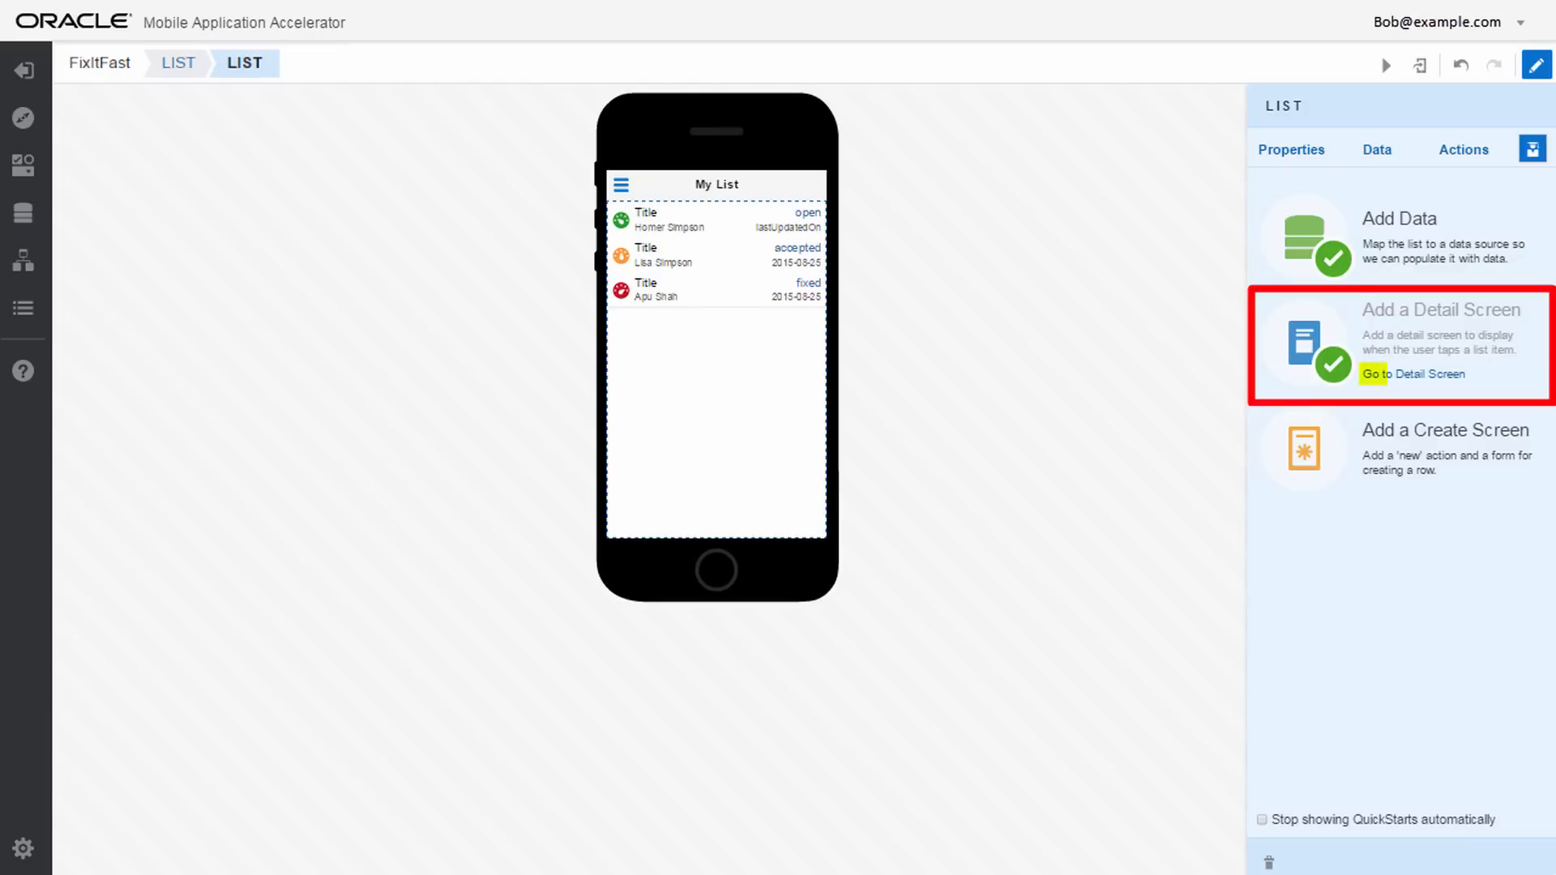
Go to the detail screen, preview it running, and return to the designer.
click(1410, 373)
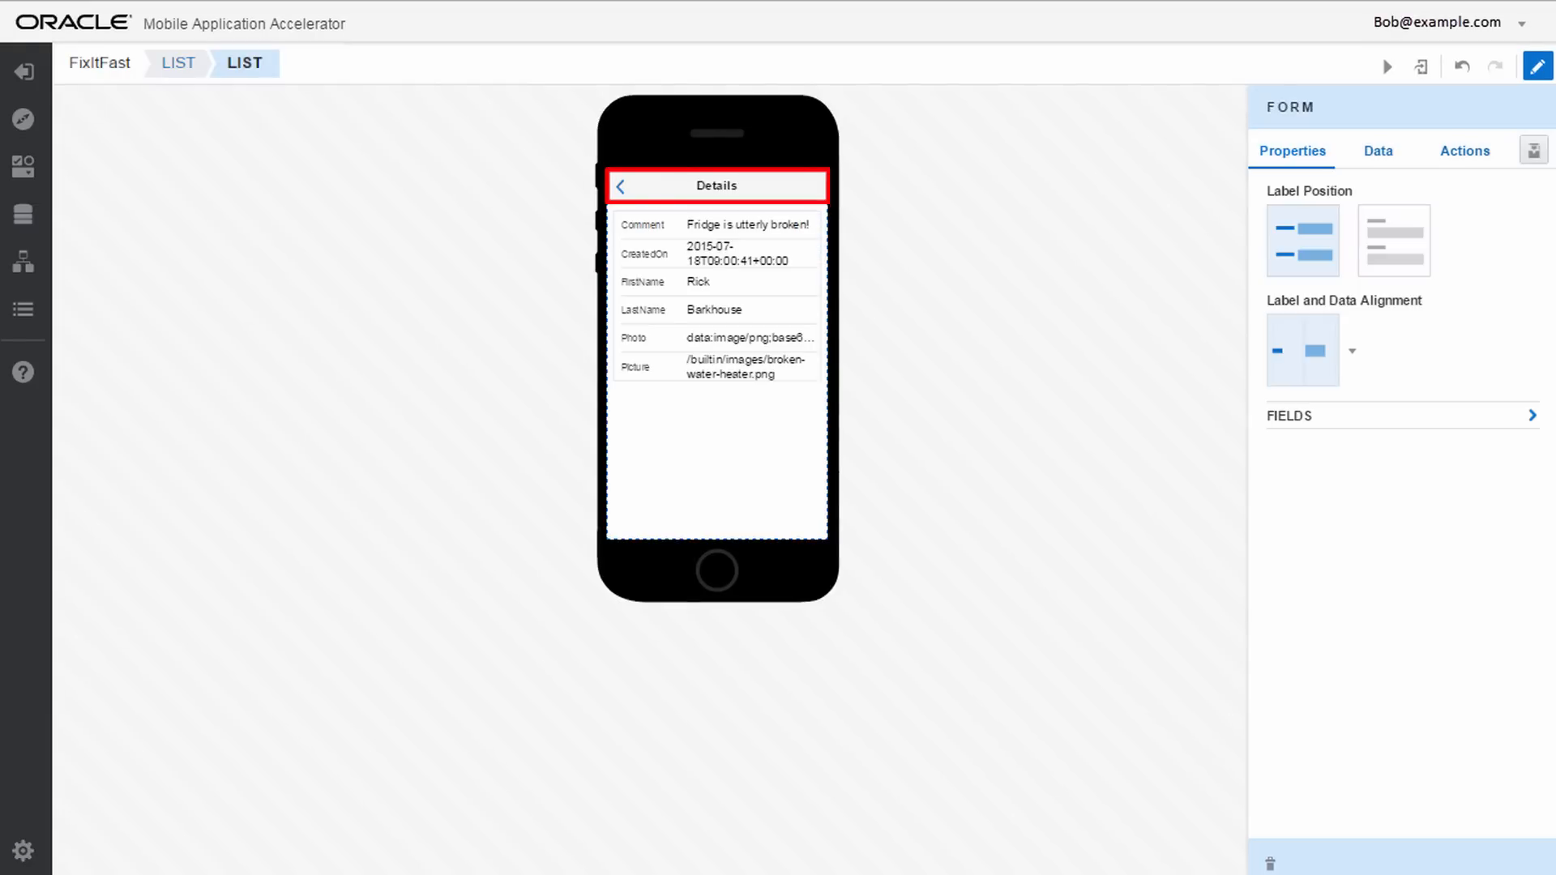
click(1387, 66)
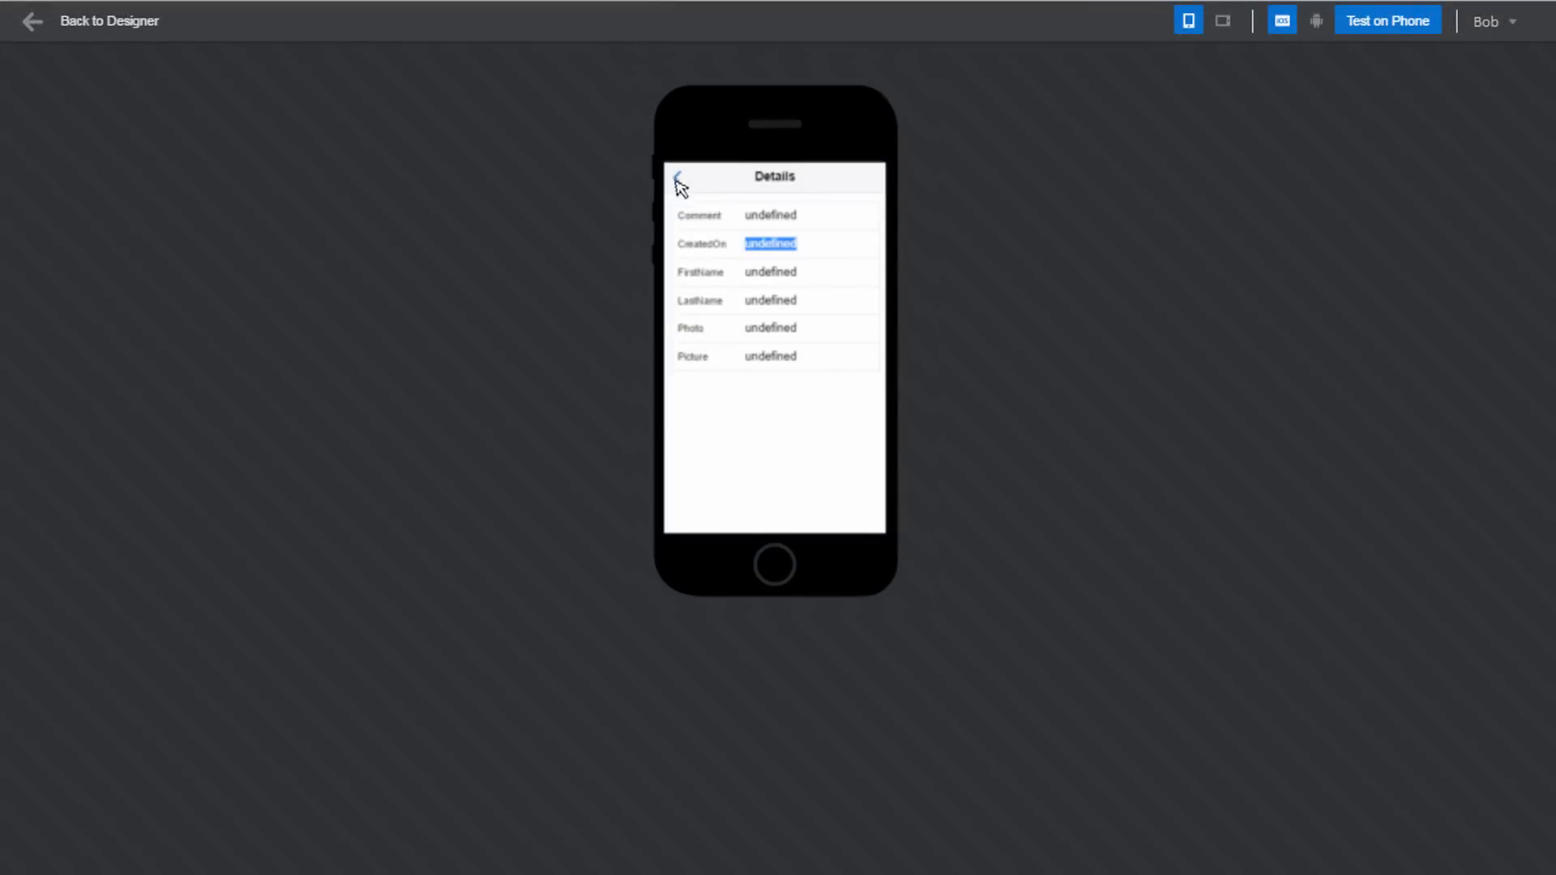
click(33, 21)
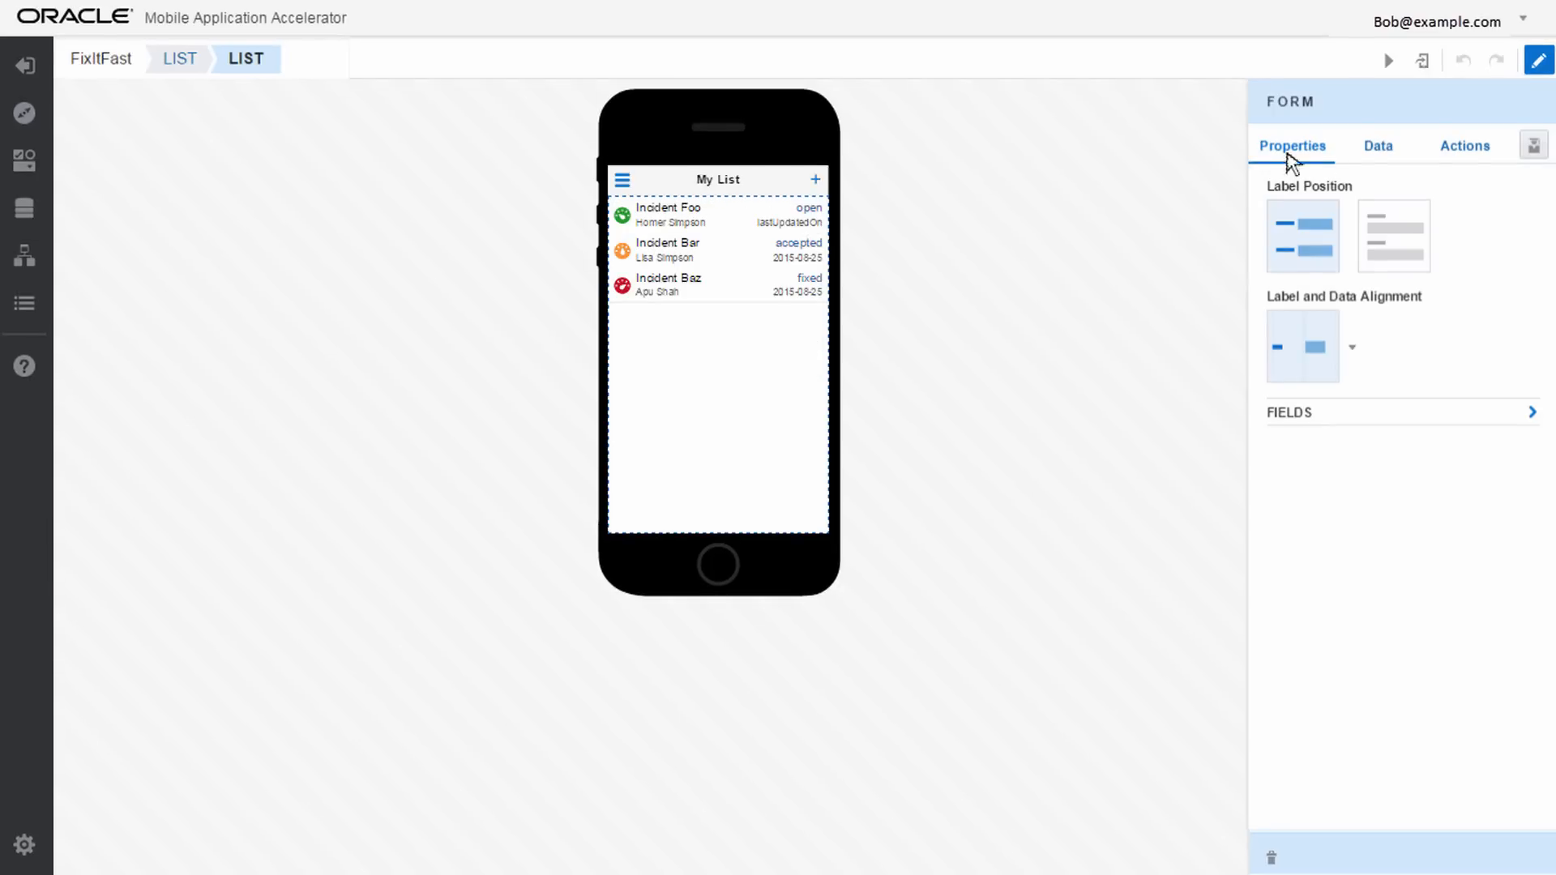
Add a Create screen, preview the app with live incidents, then show the publish QR code.
click(1535, 146)
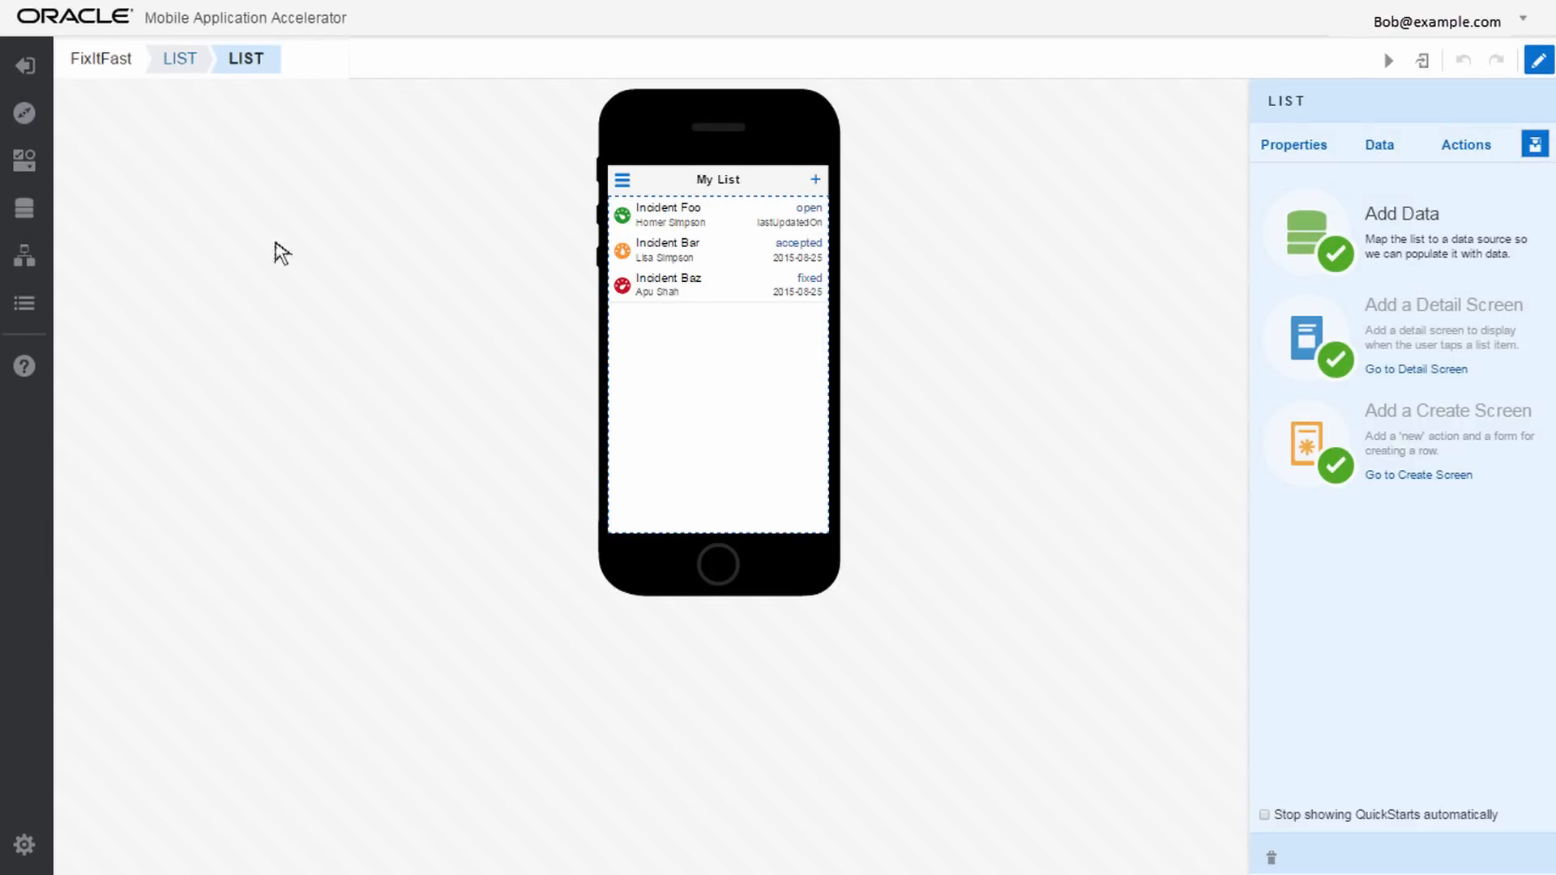
click(25, 255)
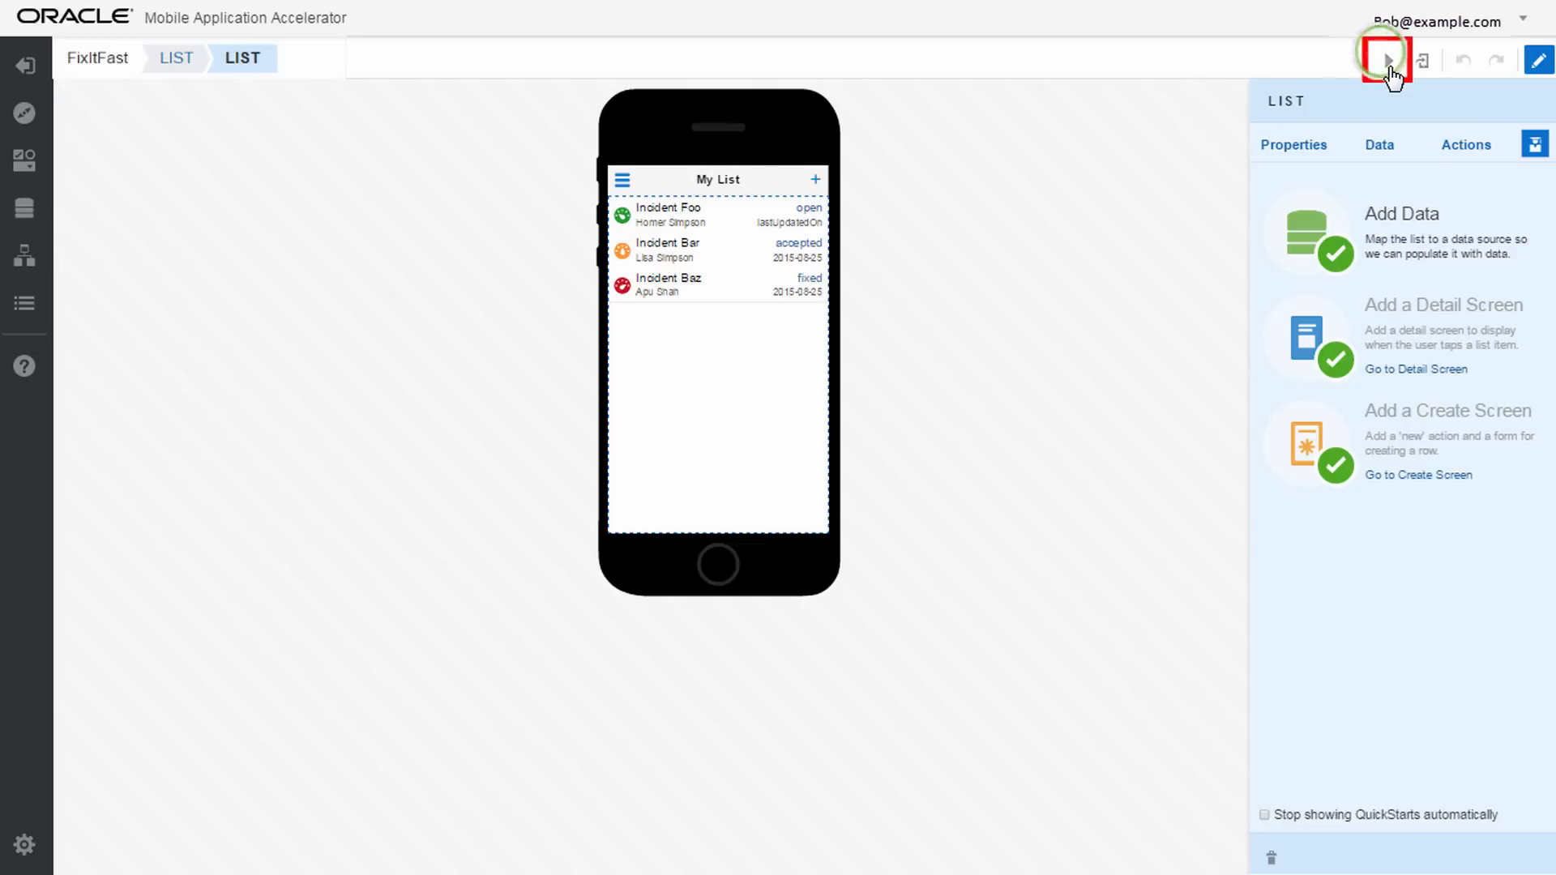
click(1388, 58)
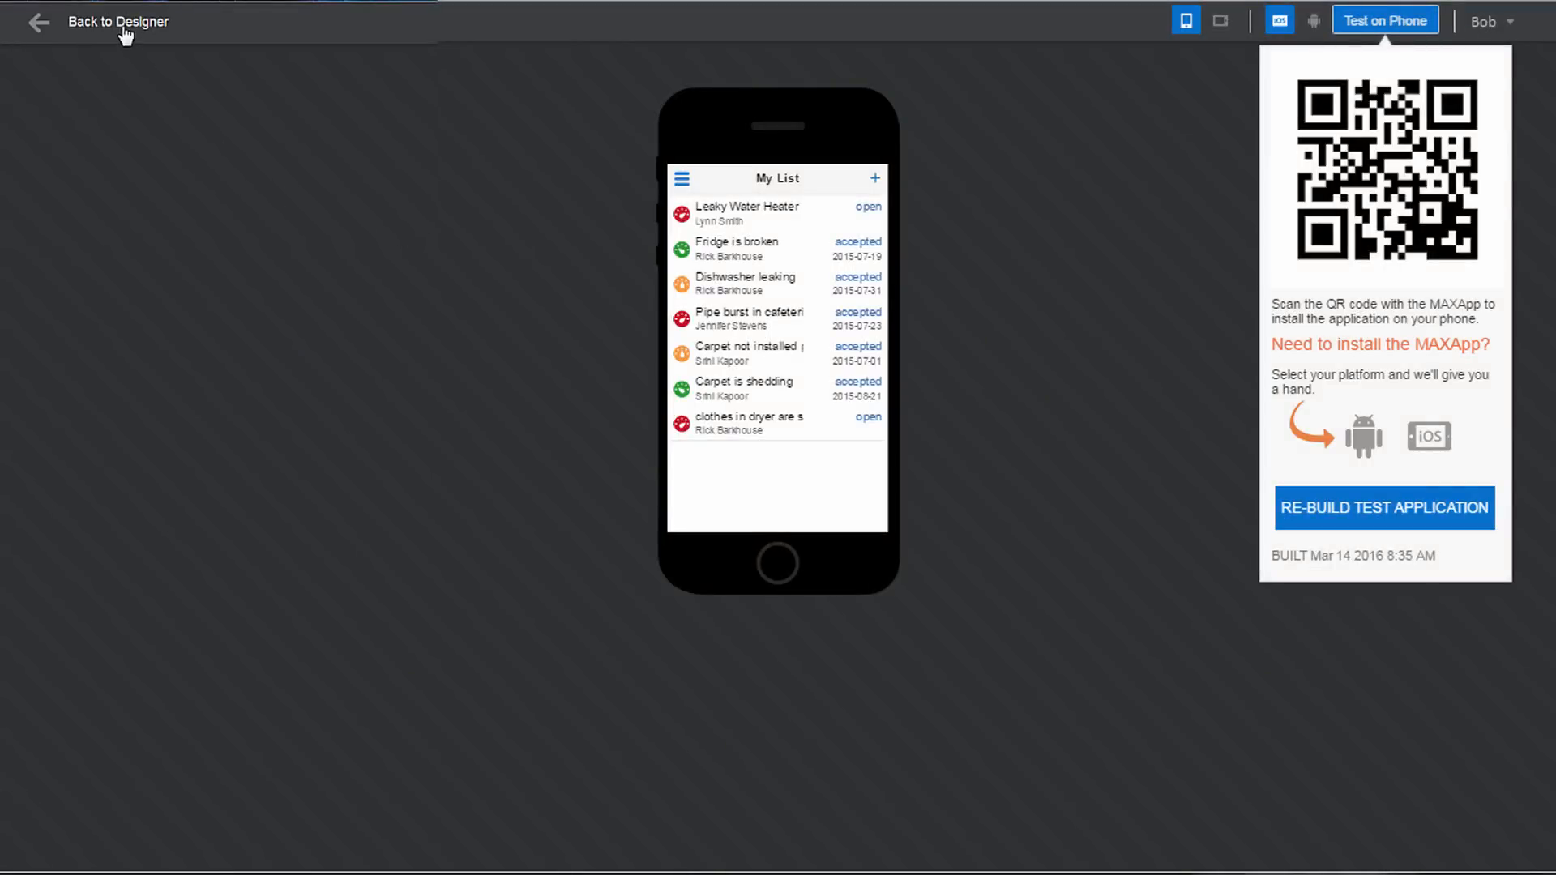
click(118, 23)
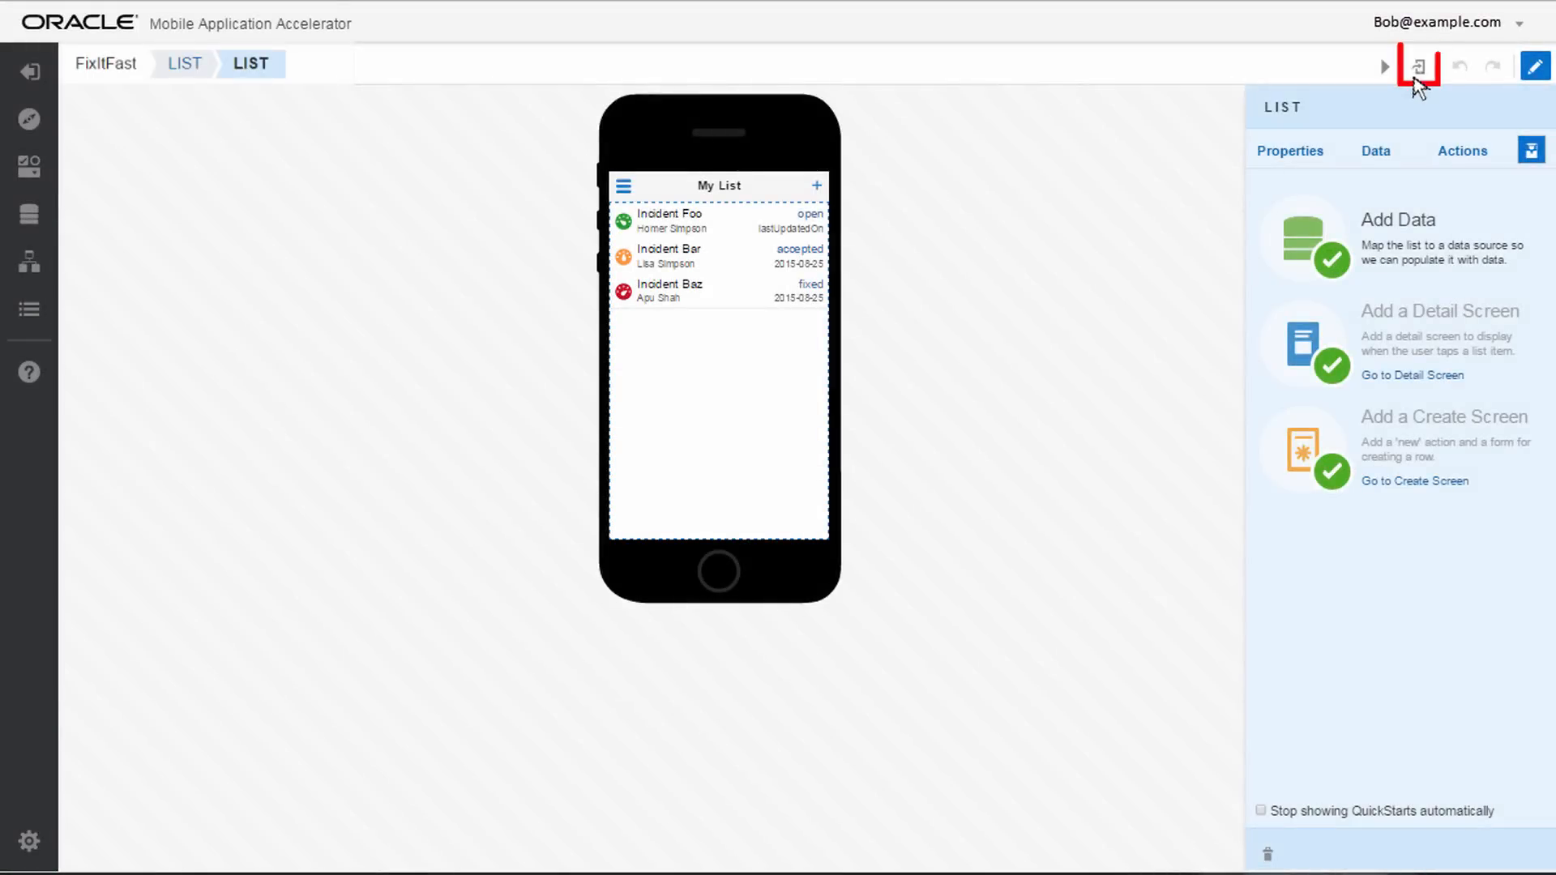
click(1421, 68)
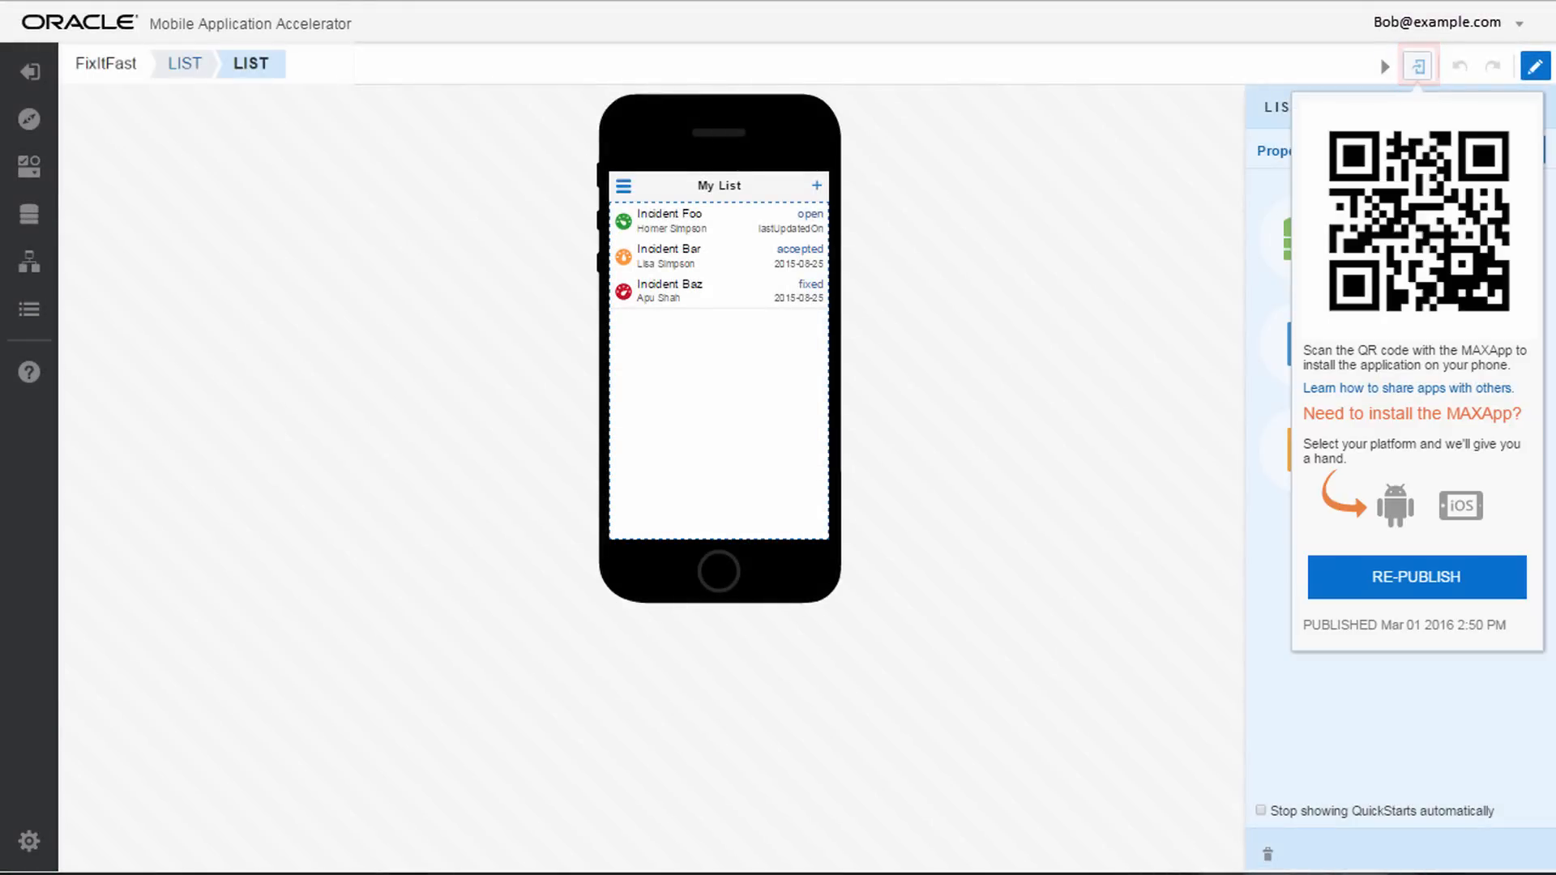